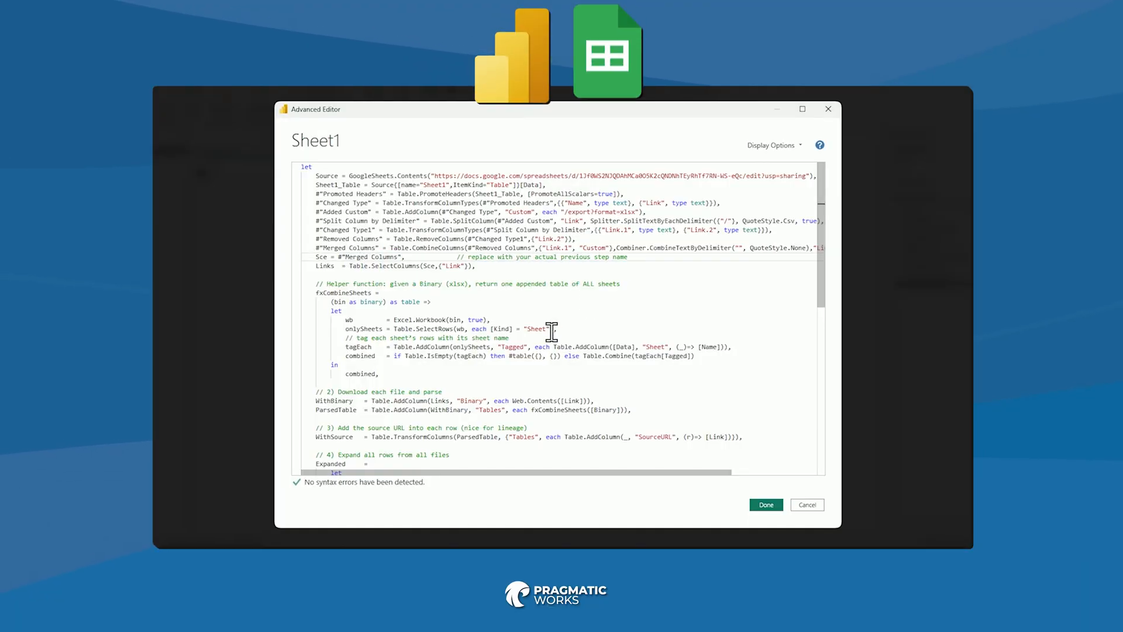
Switch from the link list to the numbers and letters 2 and 3 workbook.
left_click(765, 505)
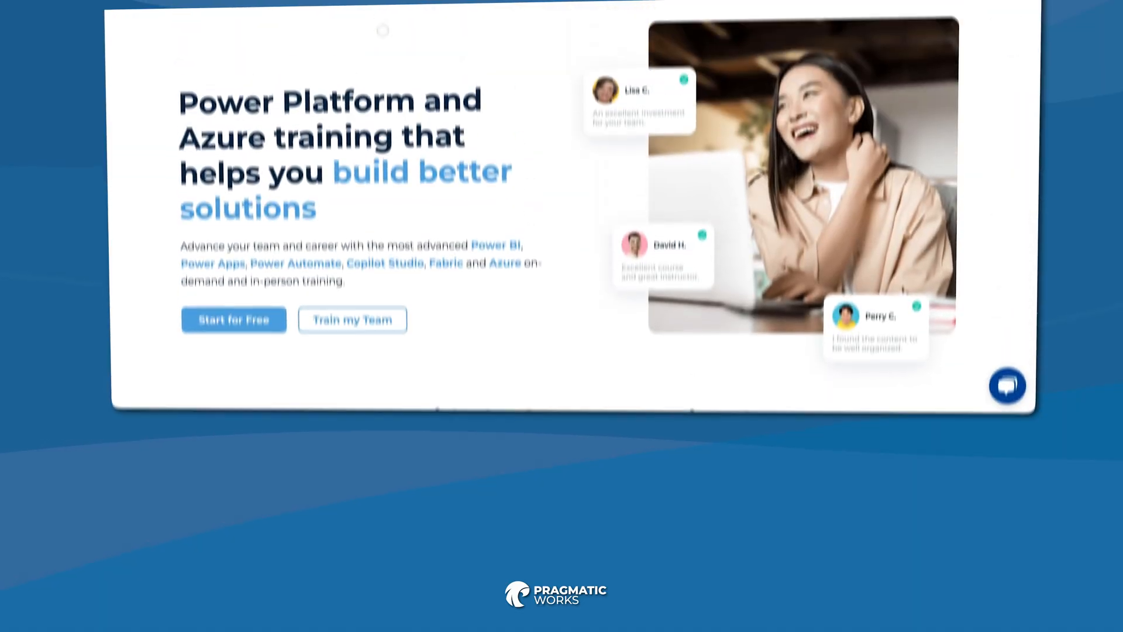
left_click(338, 88)
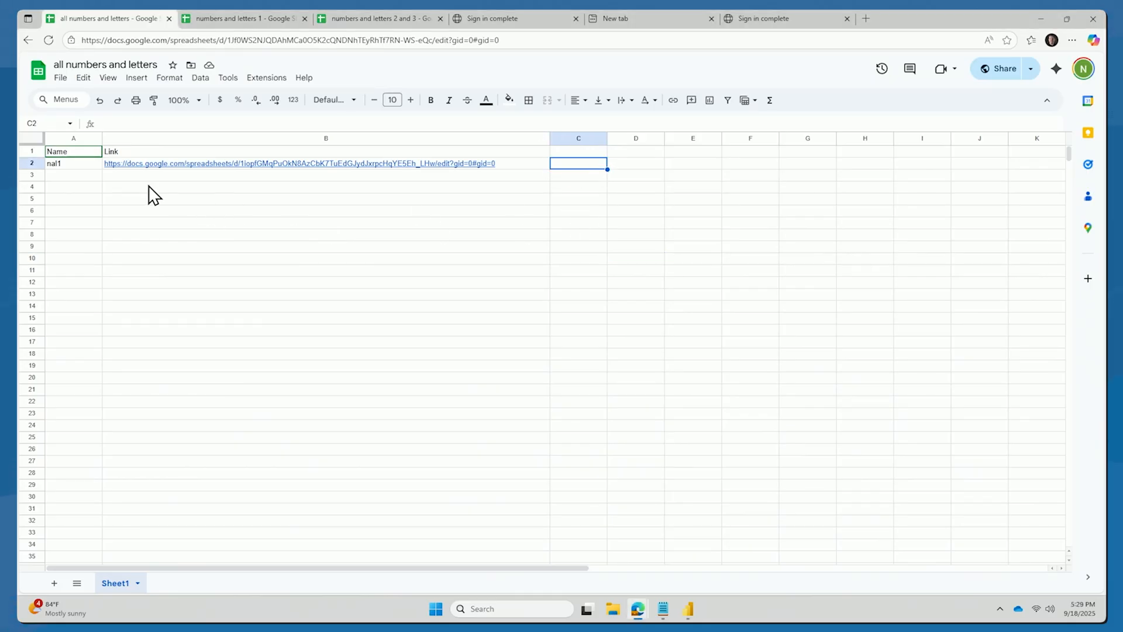
left_click(73, 163)
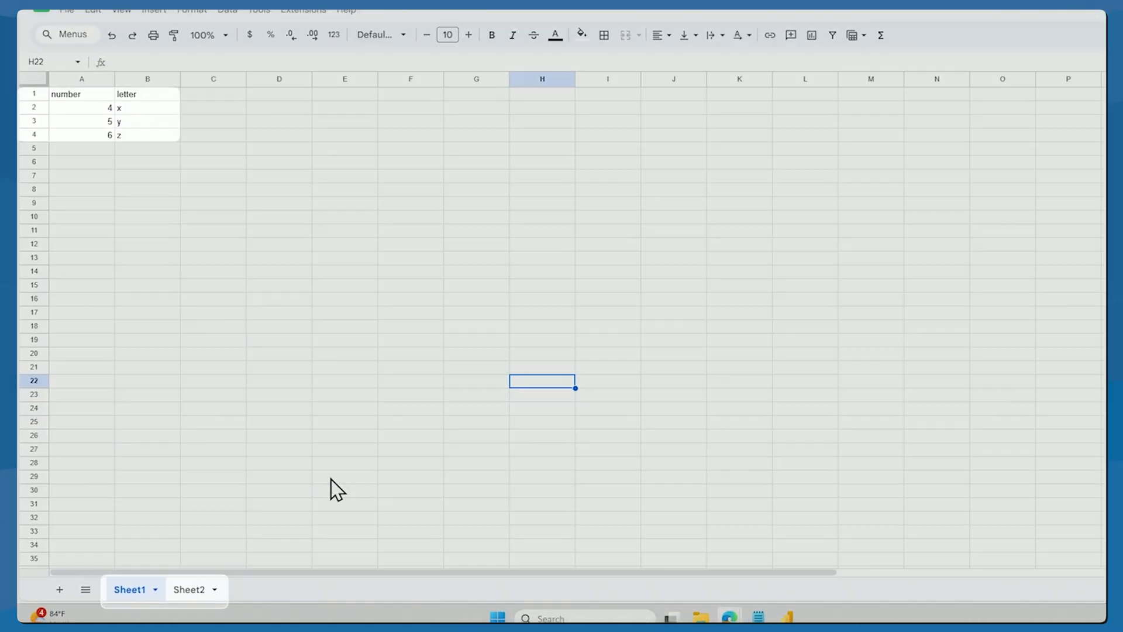
Review the number and letter rows on Sheet2, then return to Sheet1.
left_click(190, 588)
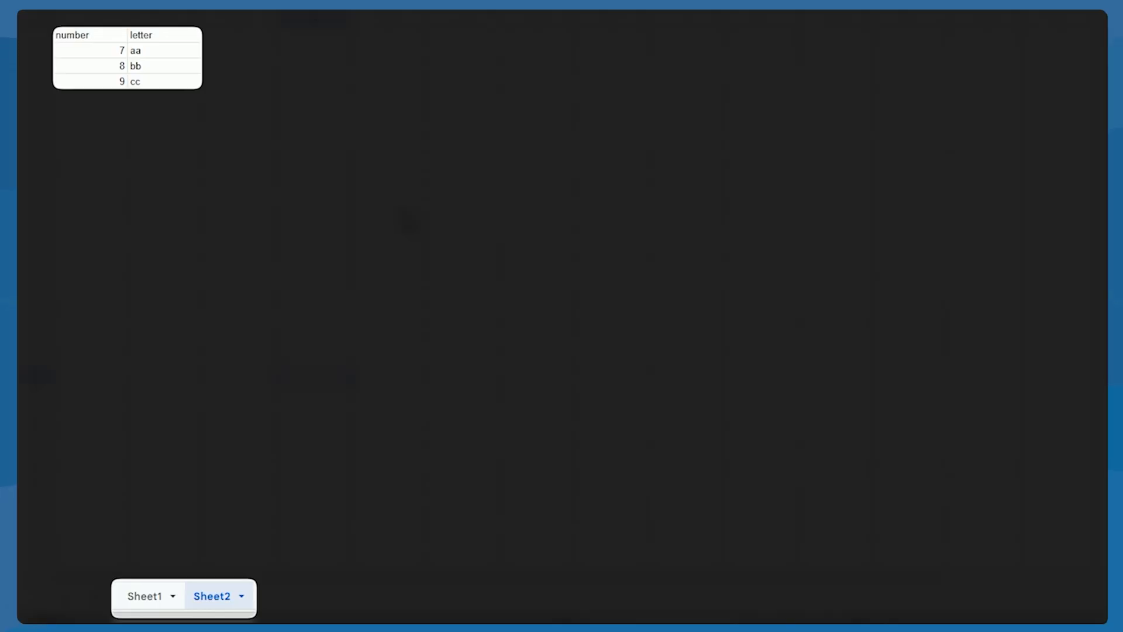
left_click(117, 584)
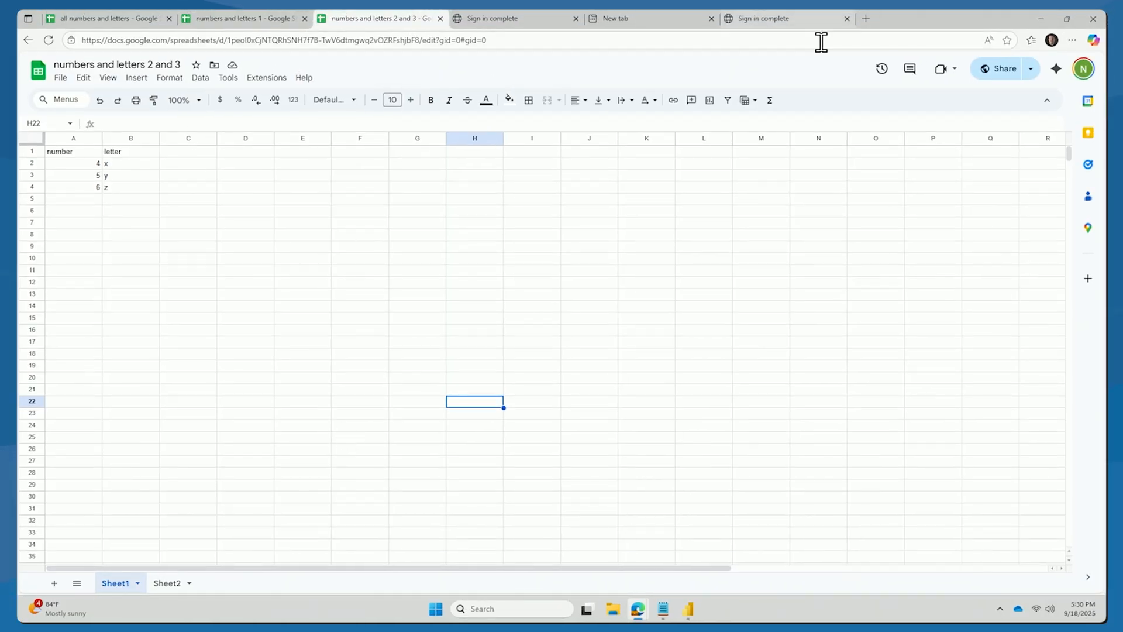
Copy the share link of the numbers and letters 2 and 3 workbook.
left_click(1003, 67)
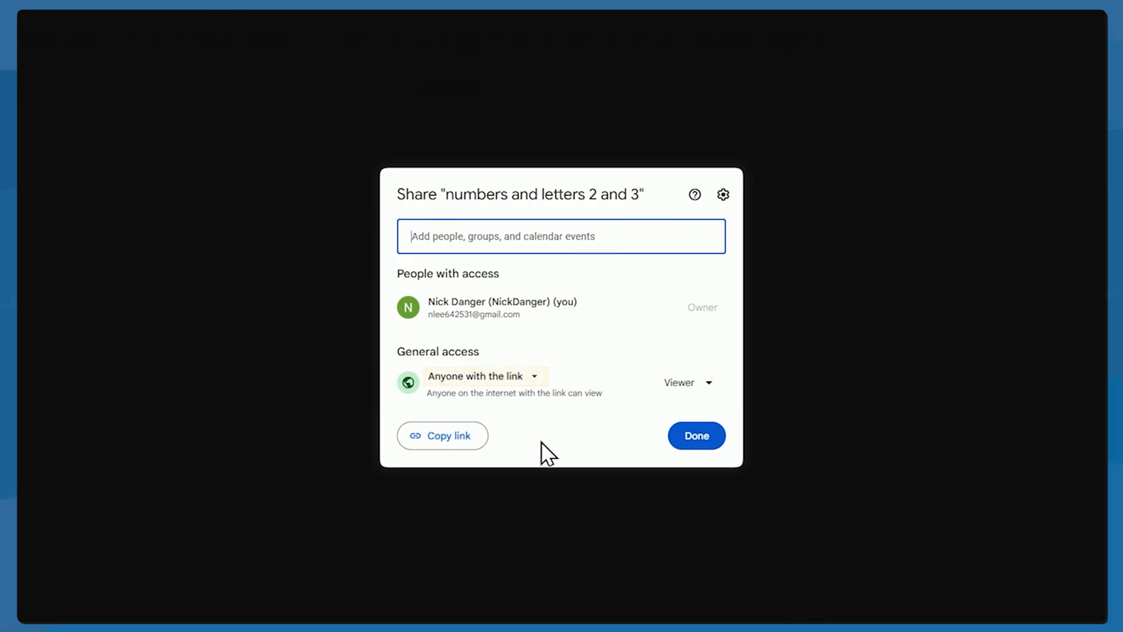
left_click(442, 435)
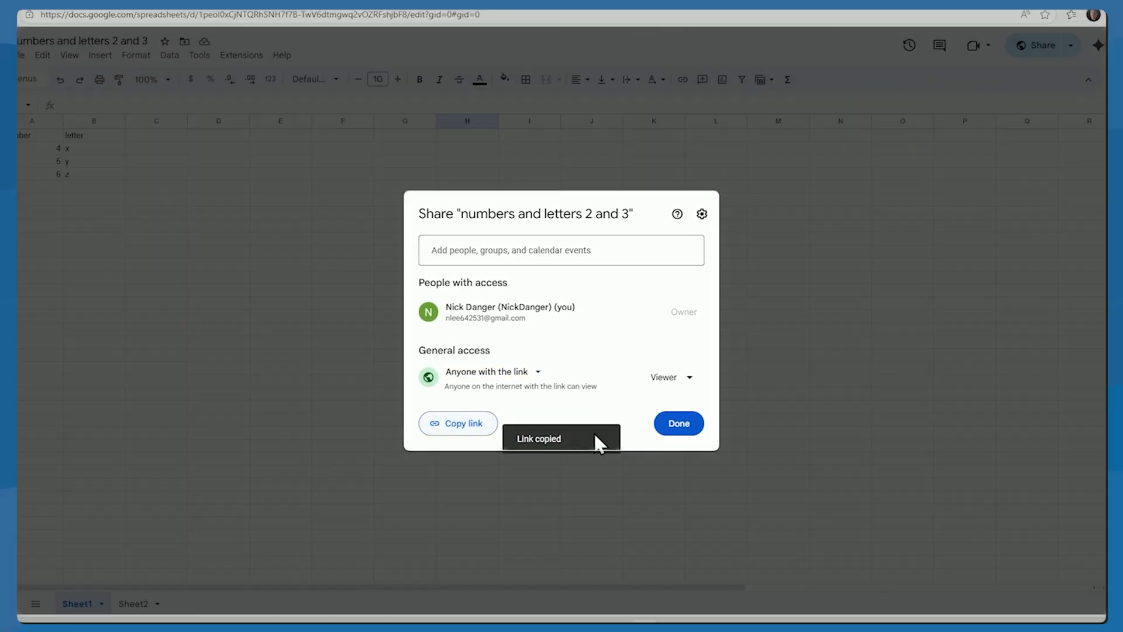
left_click(678, 423)
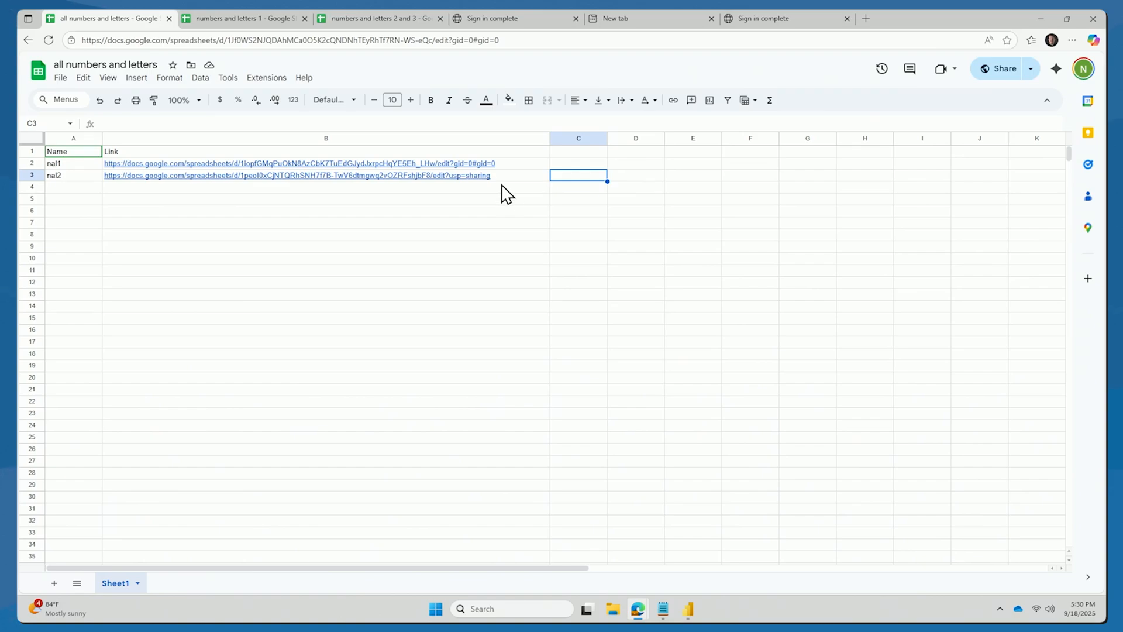
mouse_move(511, 188)
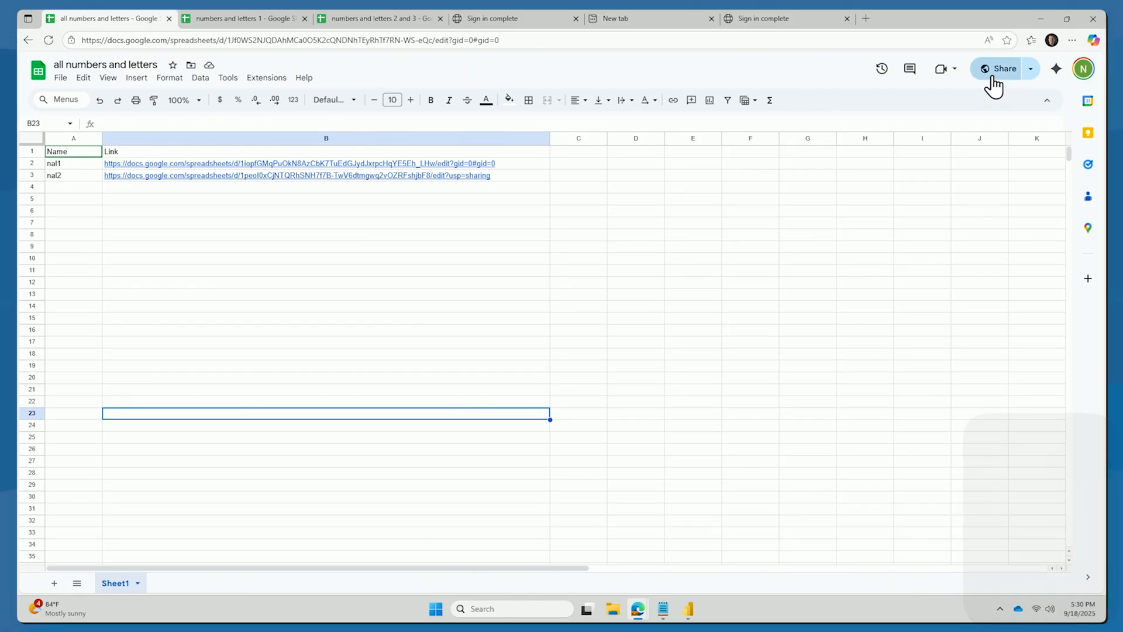
Copy the share link of the all numbers and letters link list.
left_click(1001, 68)
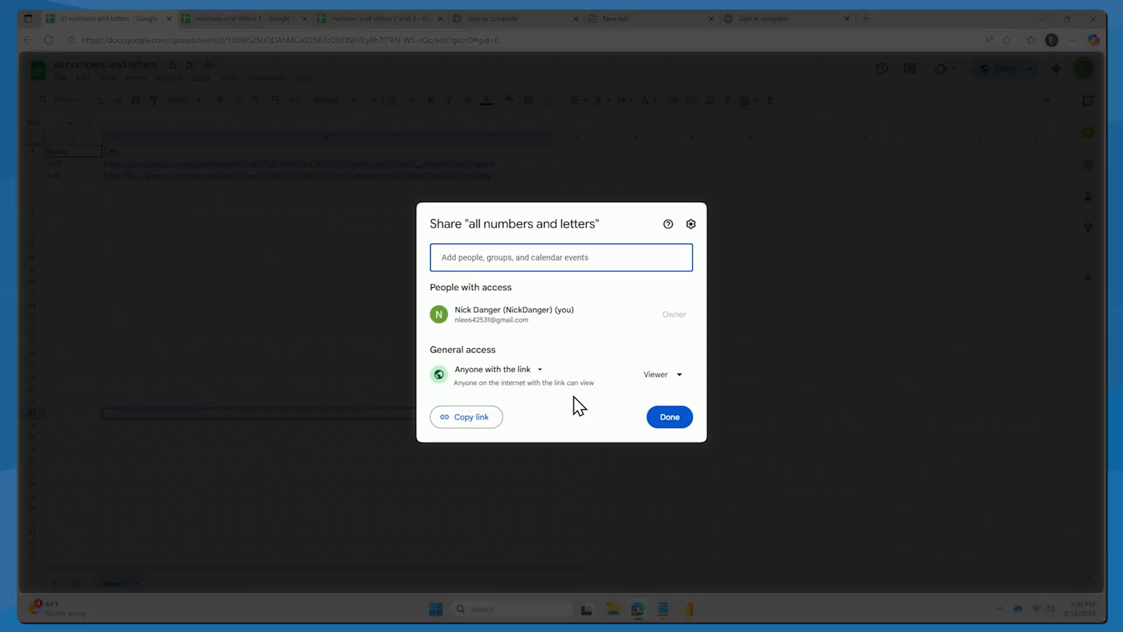
left_click(466, 416)
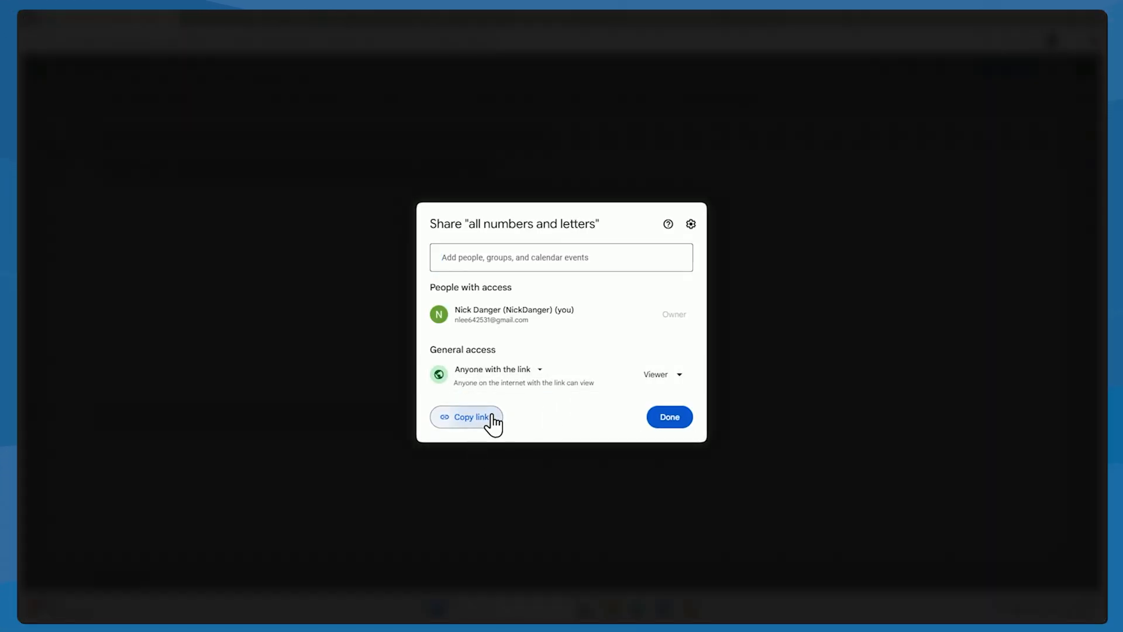
left_click(467, 417)
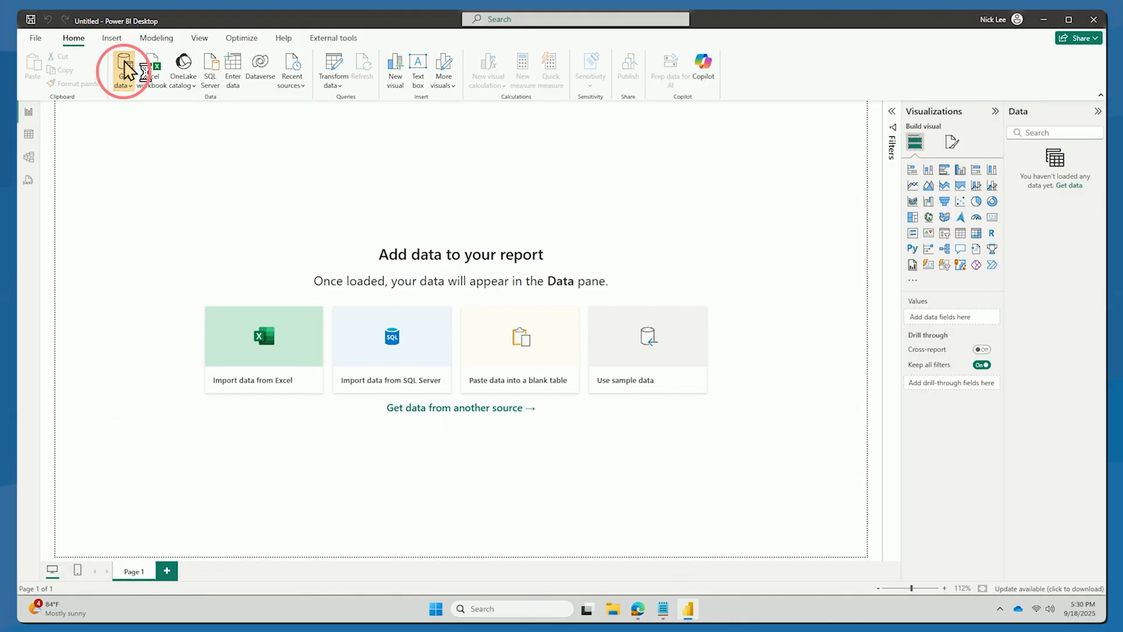
Connect to the link-list Google Sheet by URL via the Google Sheets connector.
left_click(123, 65)
type("google")
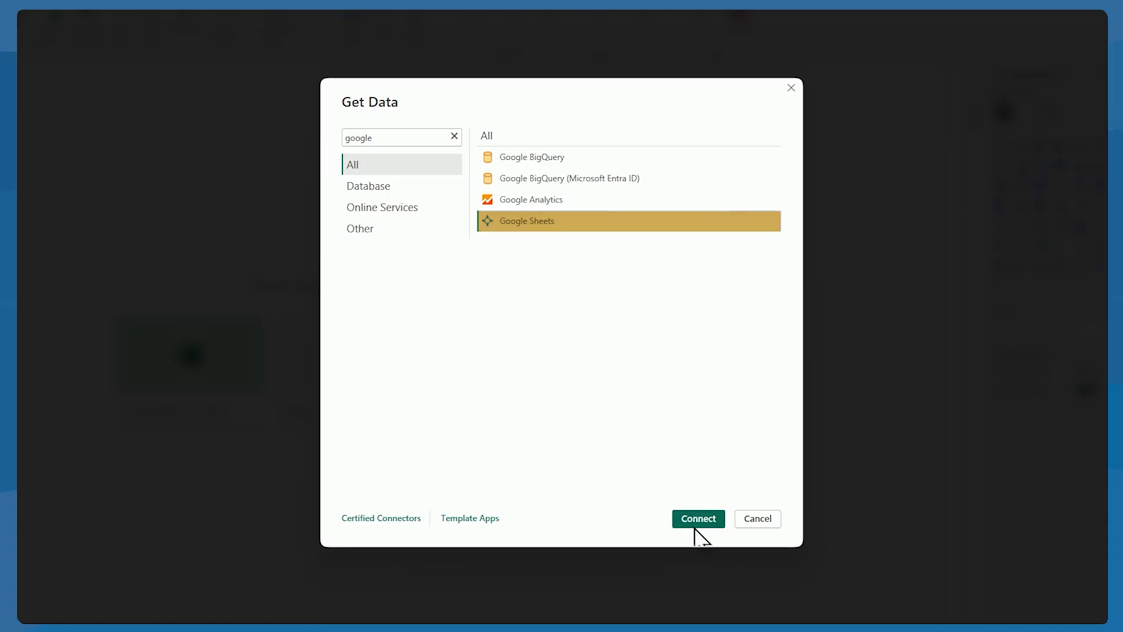
left_click(697, 518)
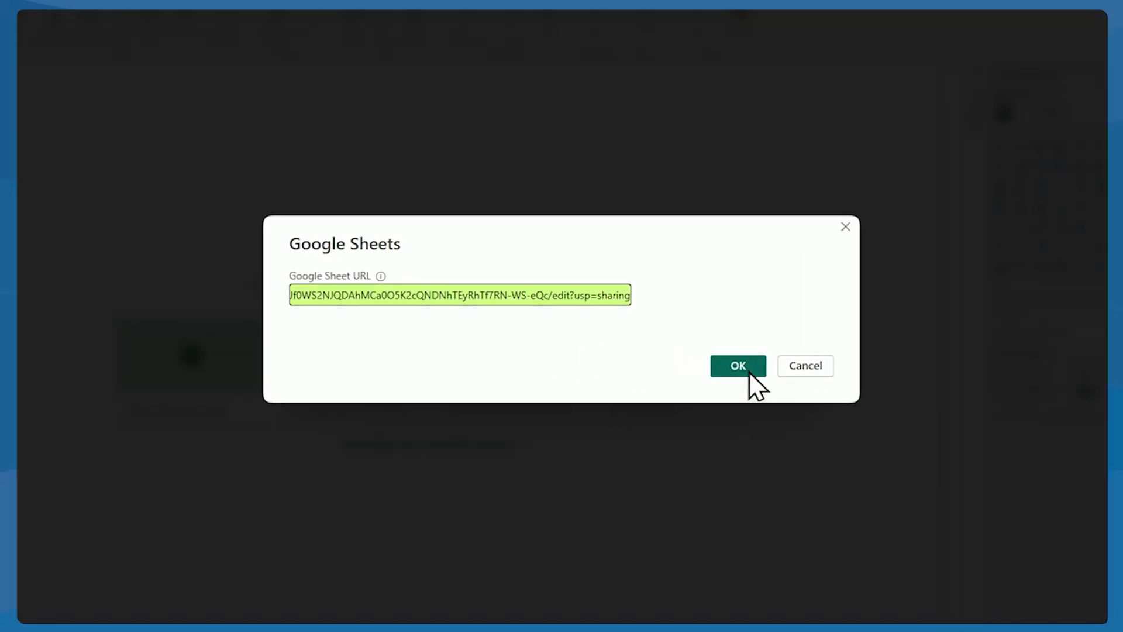
left_click(739, 365)
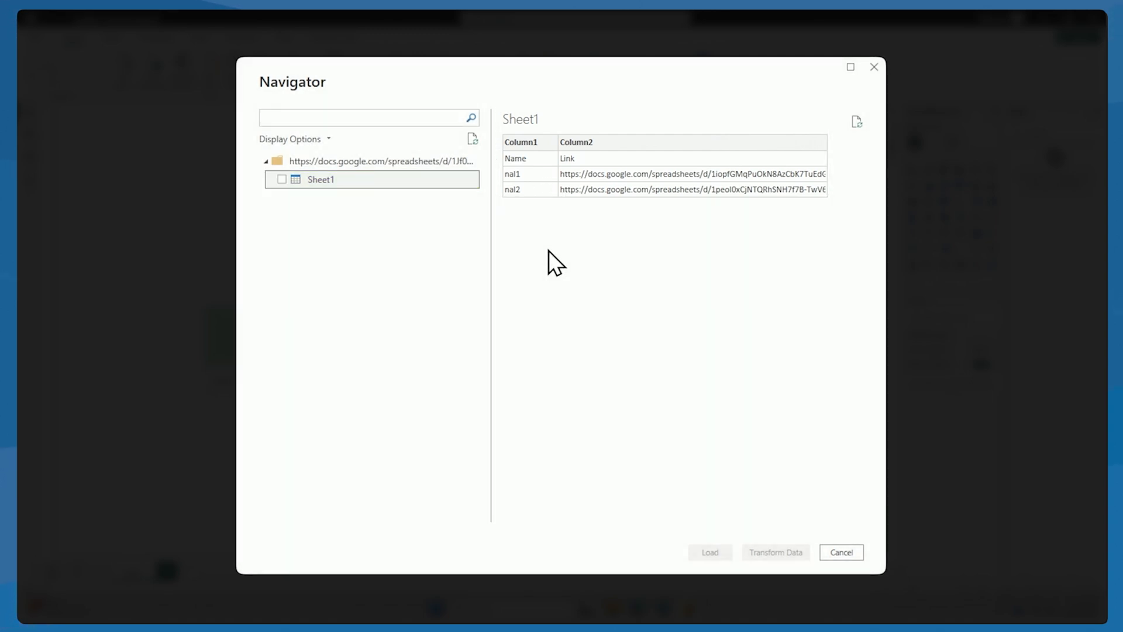
Load its Sheet1 table into Power Query Editor for transformation.
left_click(282, 179)
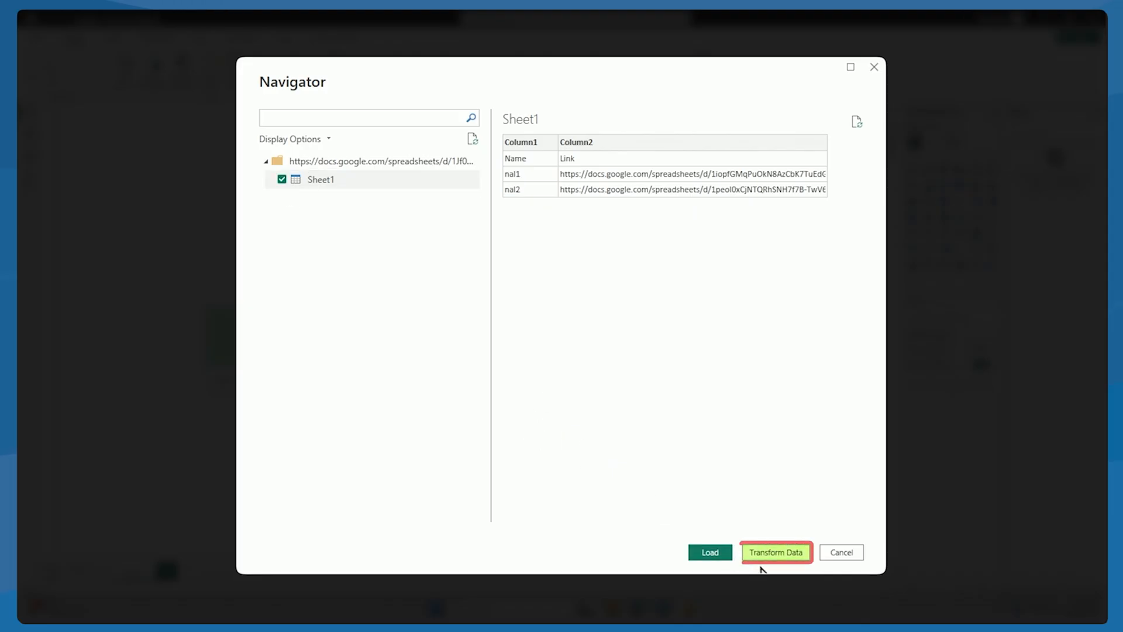
left_click(775, 552)
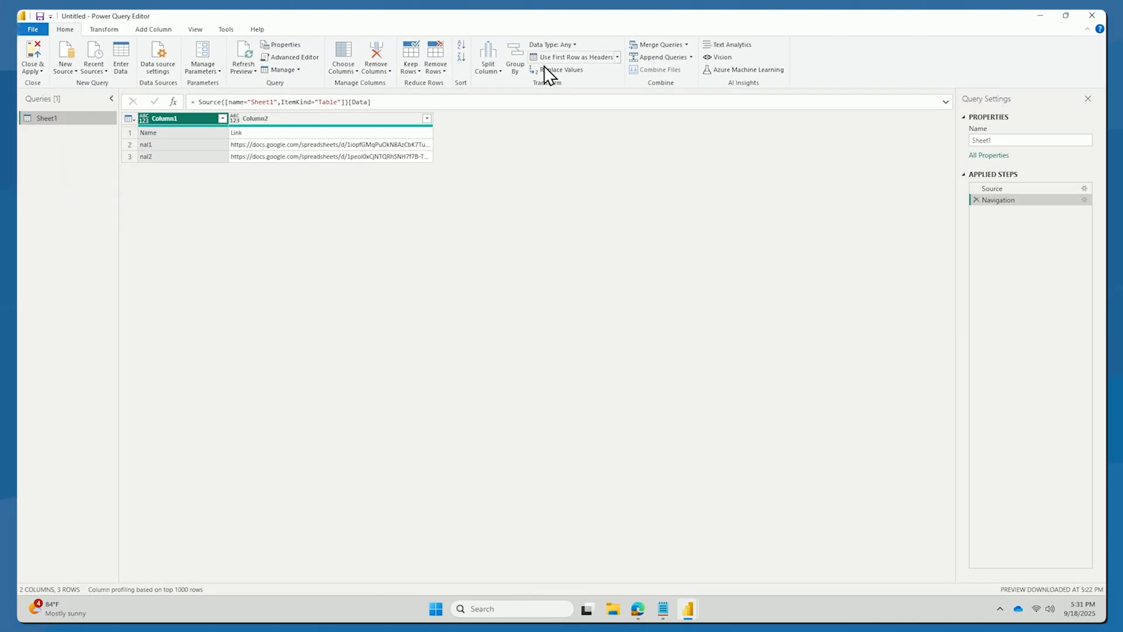
Promote first row to Name/Link headers and add a Custom column of "/export?format=xlsx".
left_click(573, 57)
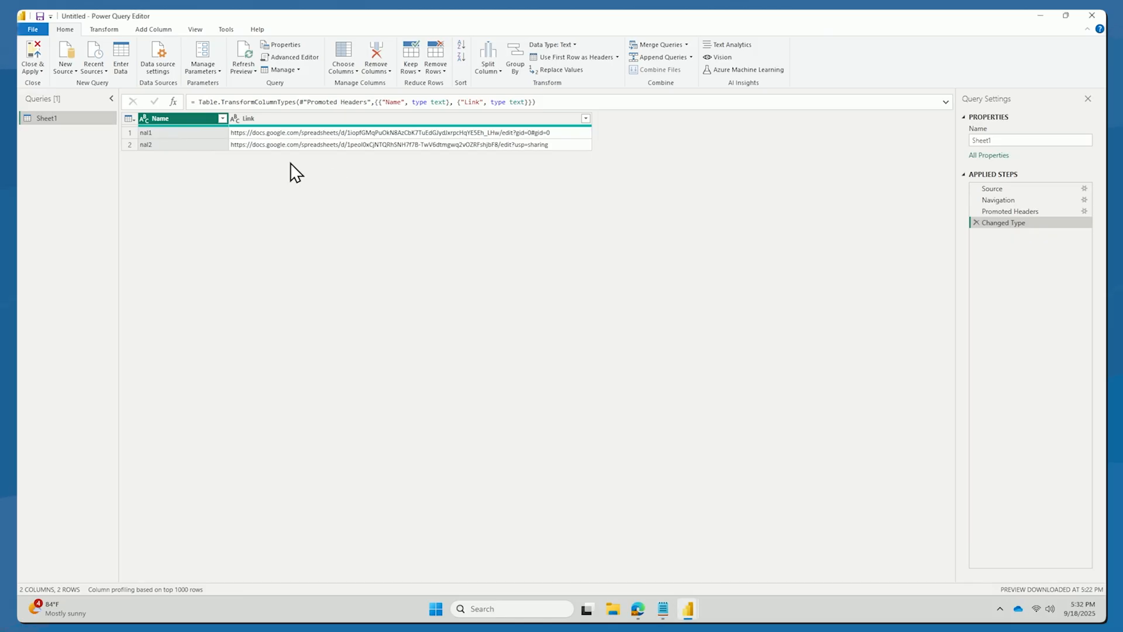
mouse_move(152, 29)
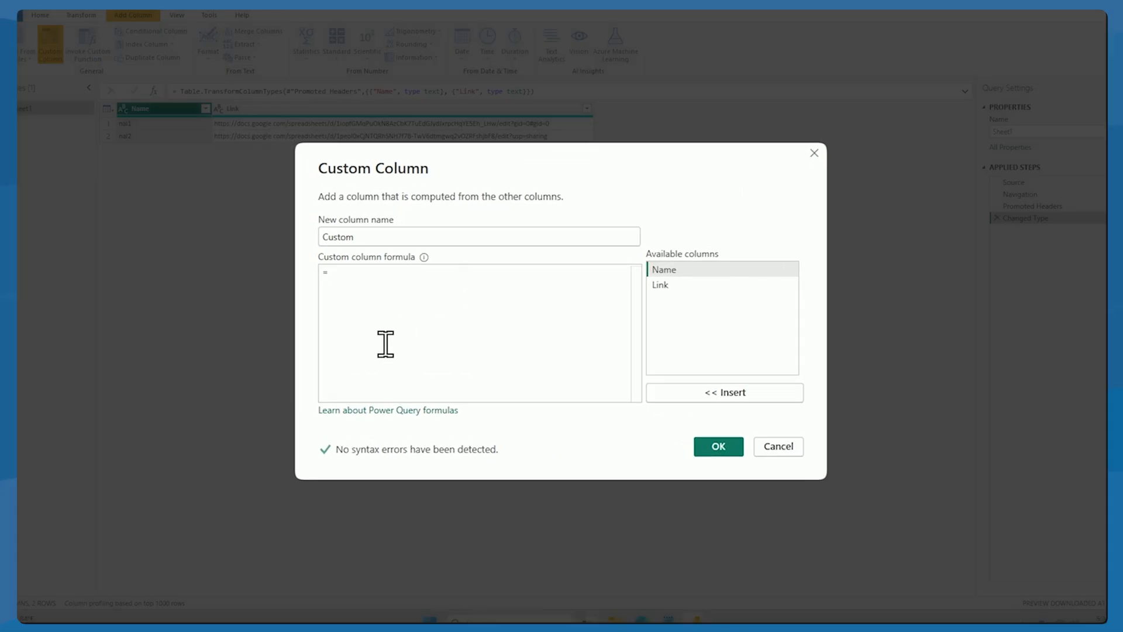
type("\"/export?format=xlsx\"")
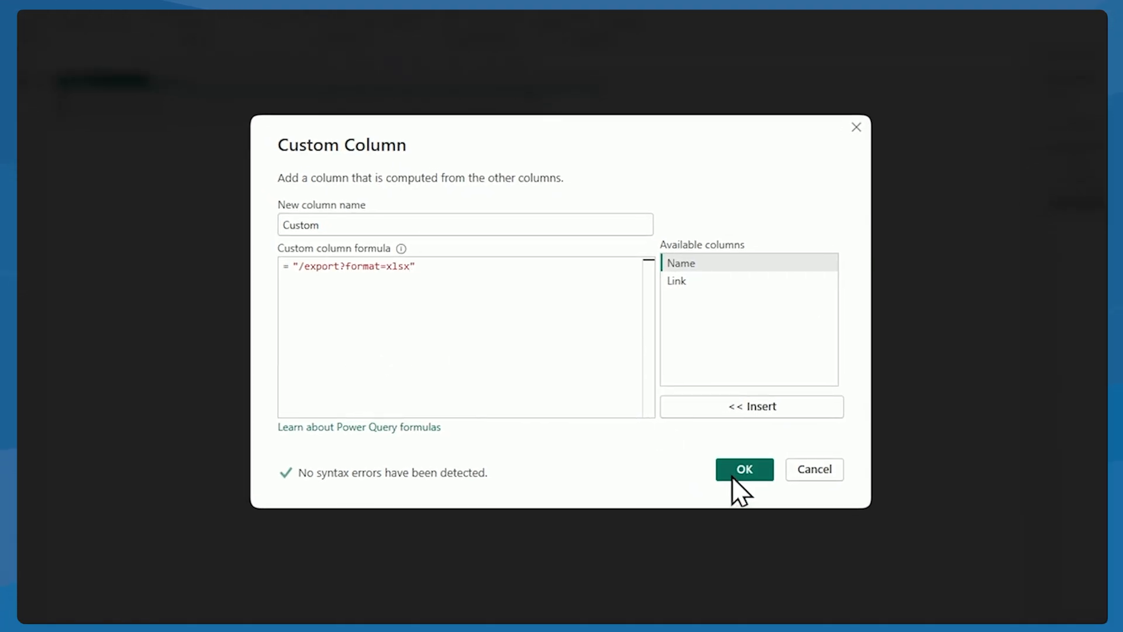
left_click(744, 469)
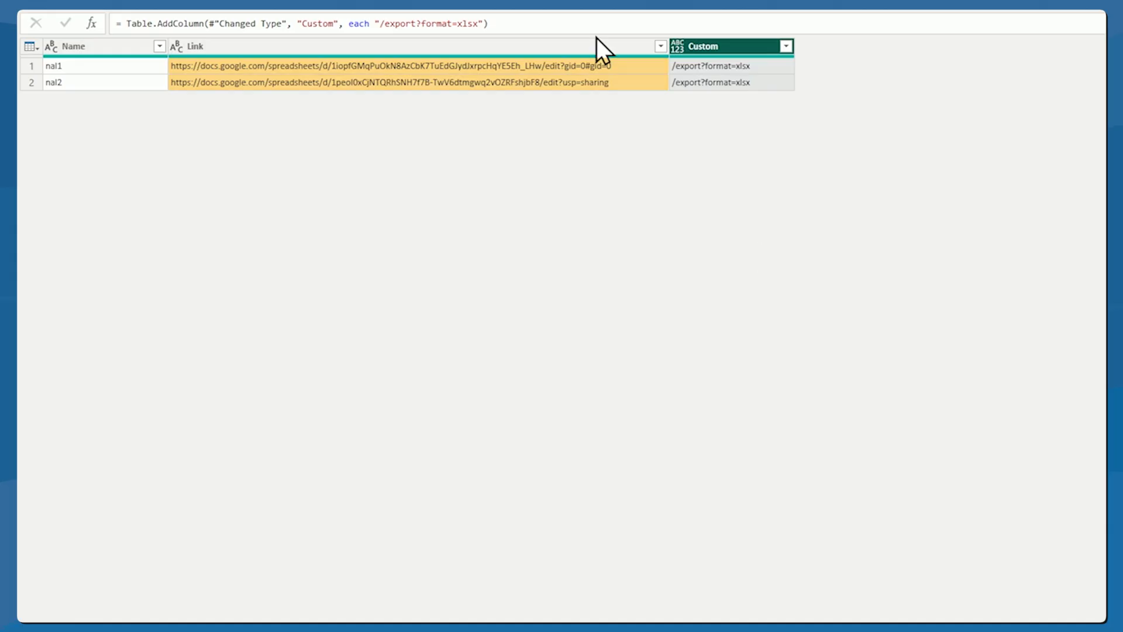
Split the Link column at its right-most slash into Link.1 and Link.2.
right_click(605, 48)
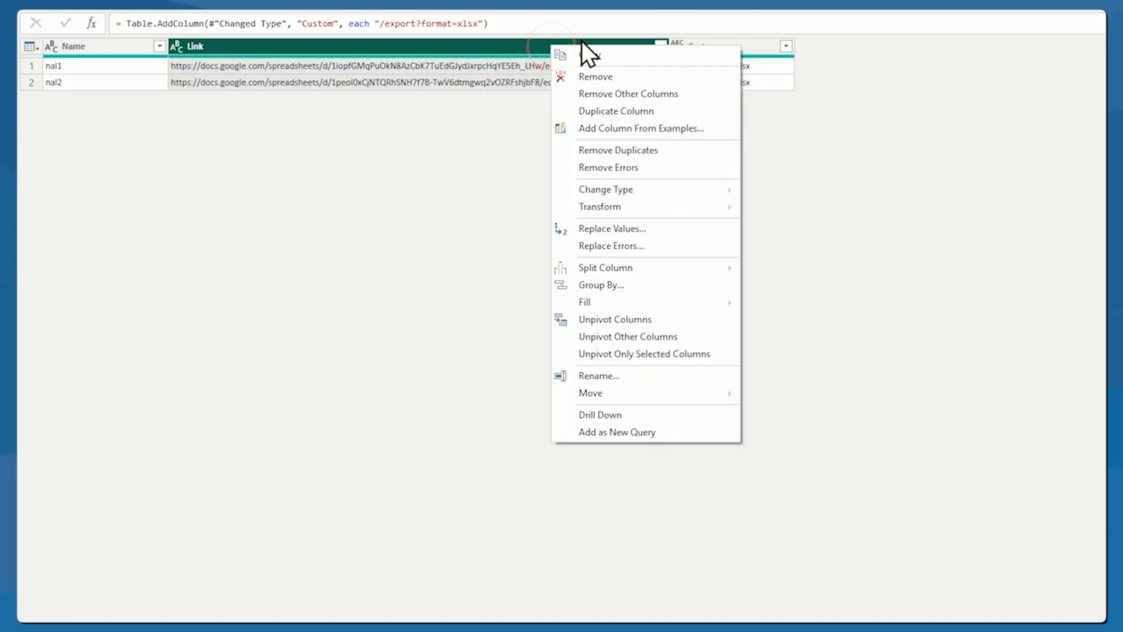
mouse_move(605, 267)
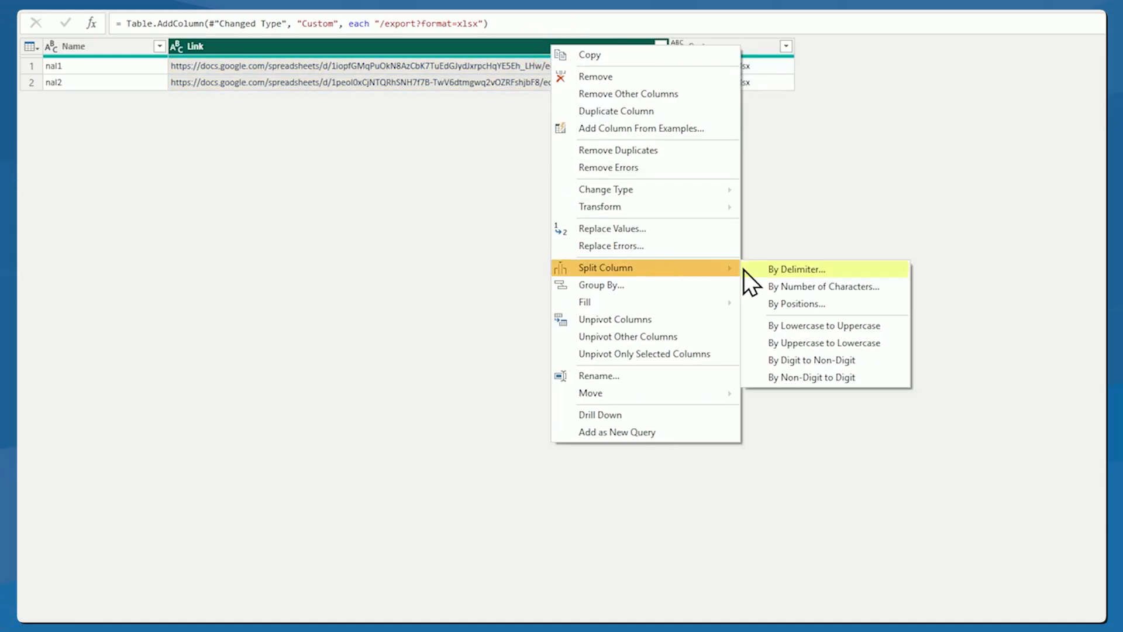
left_click(797, 270)
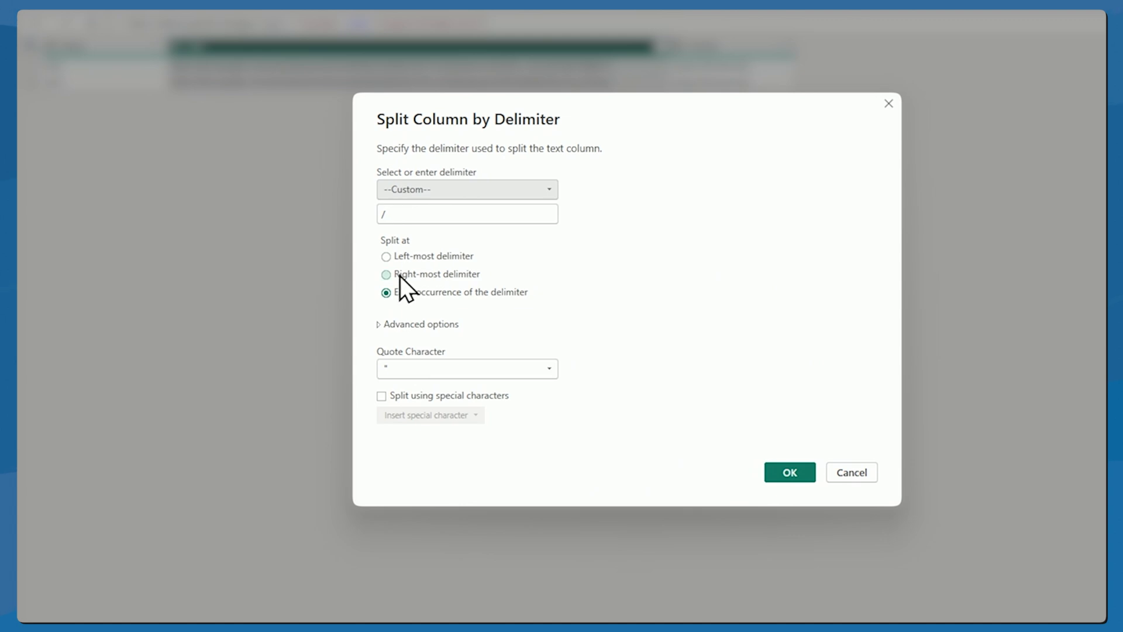
left_click(386, 274)
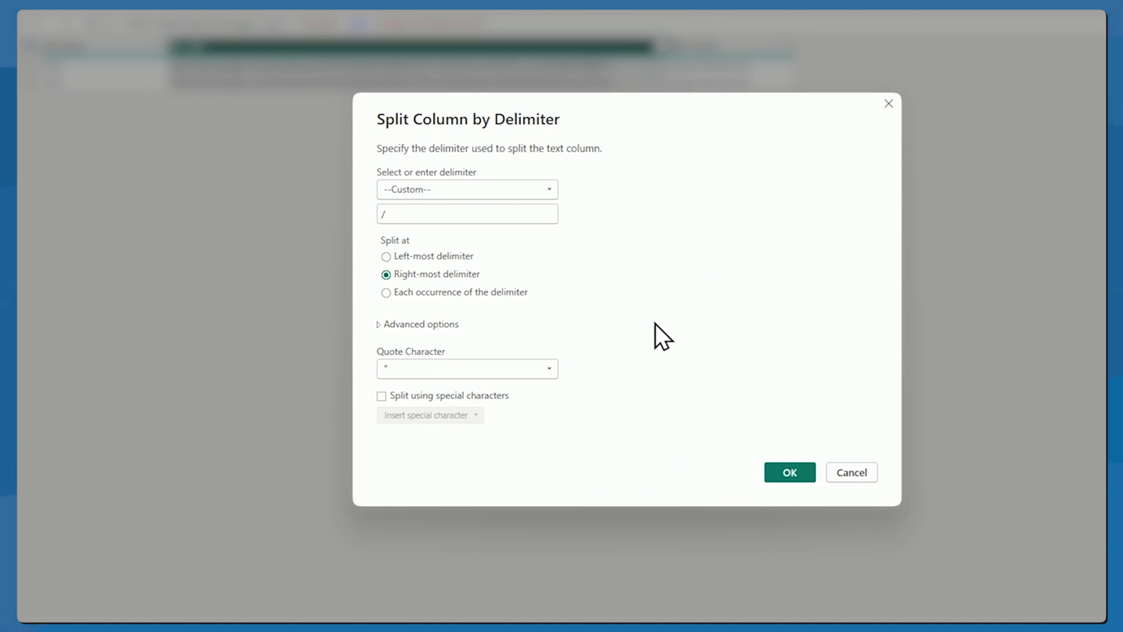
mouse_move(689, 354)
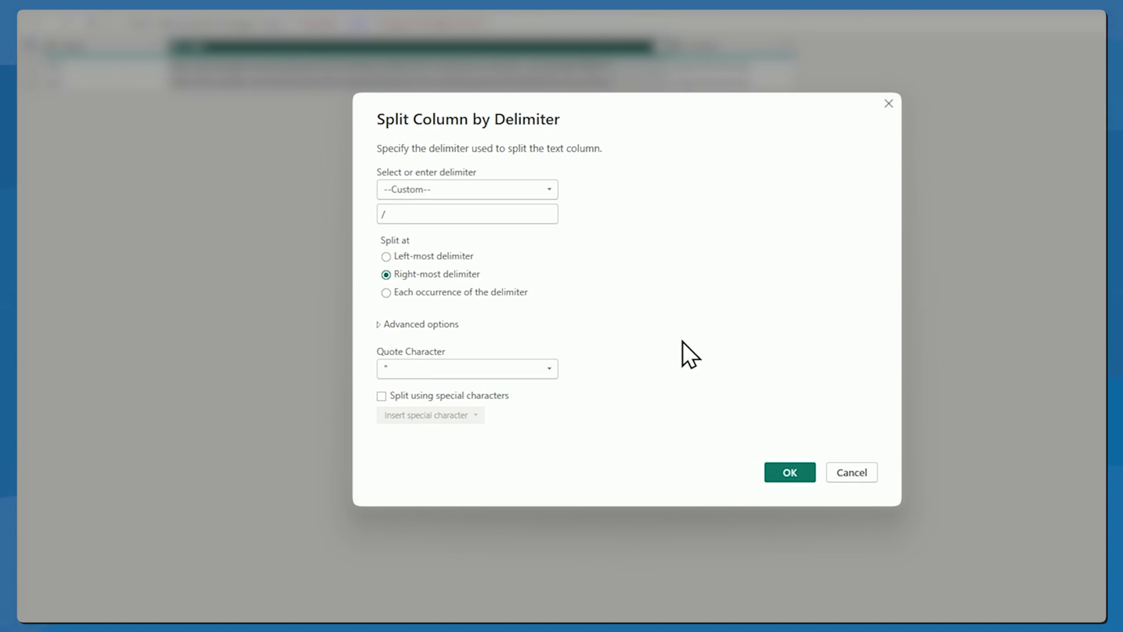
left_click(789, 471)
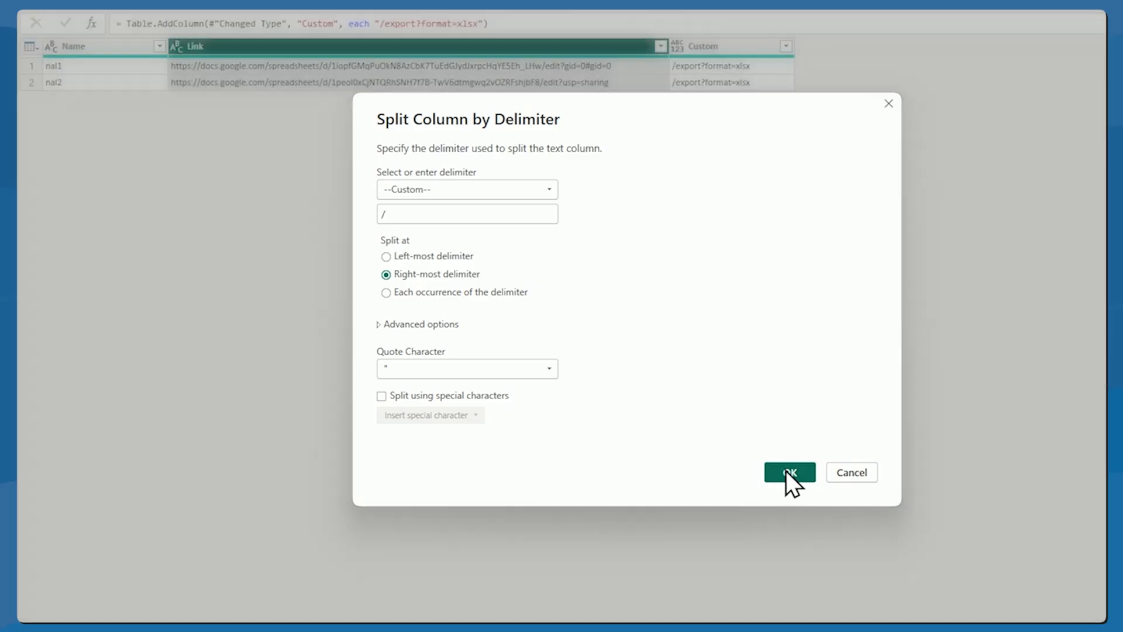
Remove the Link.2 column, leaving Name, Link.1 and Custom selected.
left_click(788, 472)
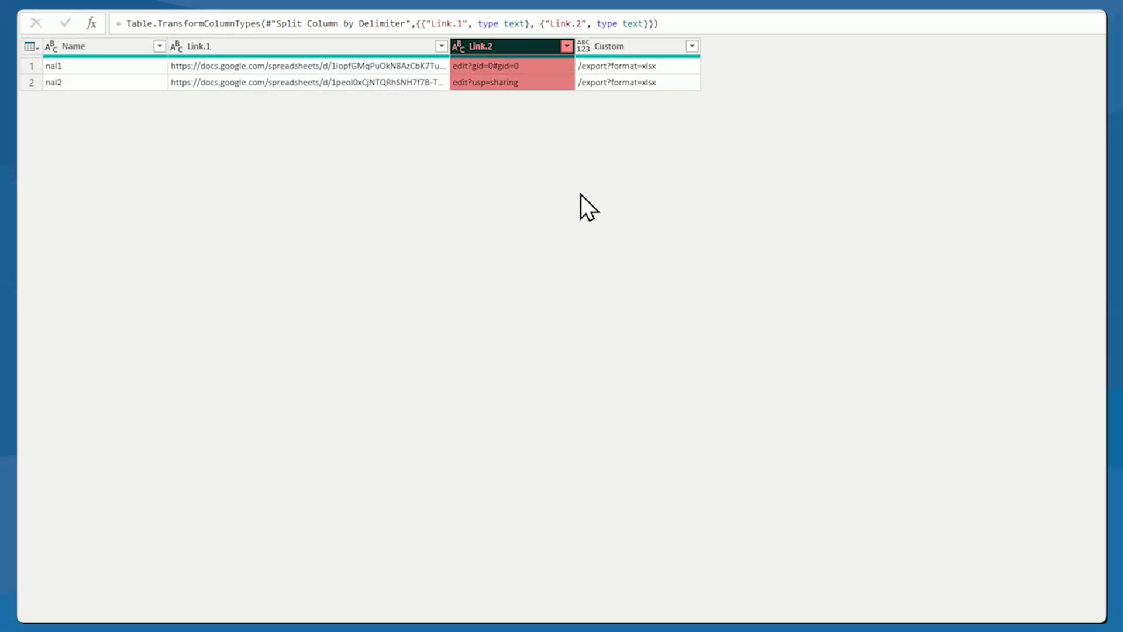
right_click(501, 46)
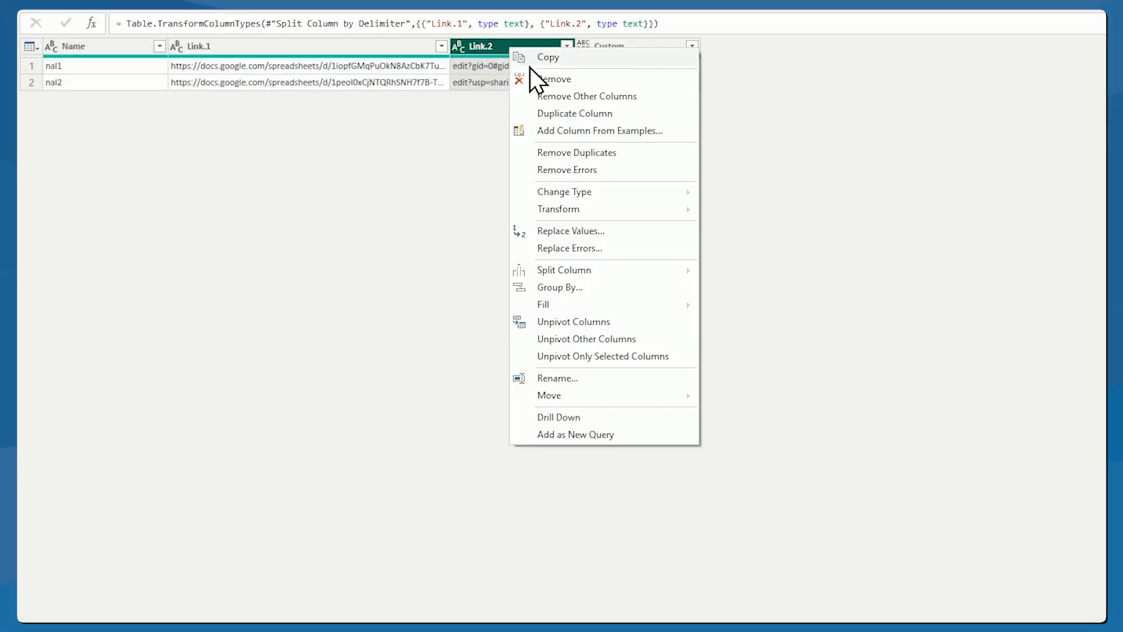
left_click(555, 78)
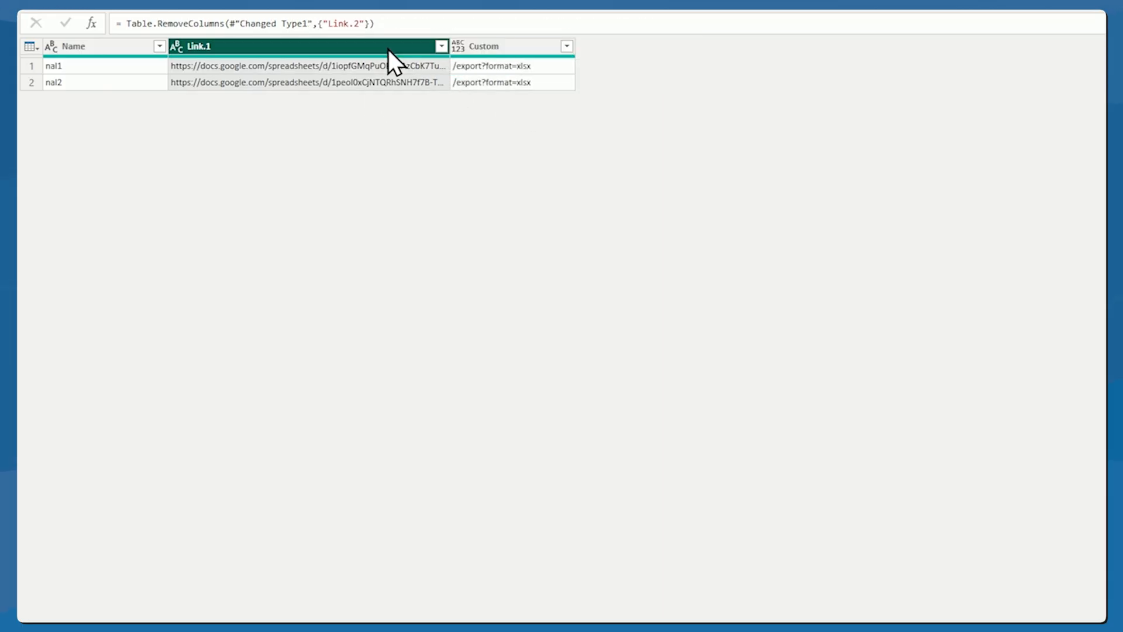
right_click(307, 45)
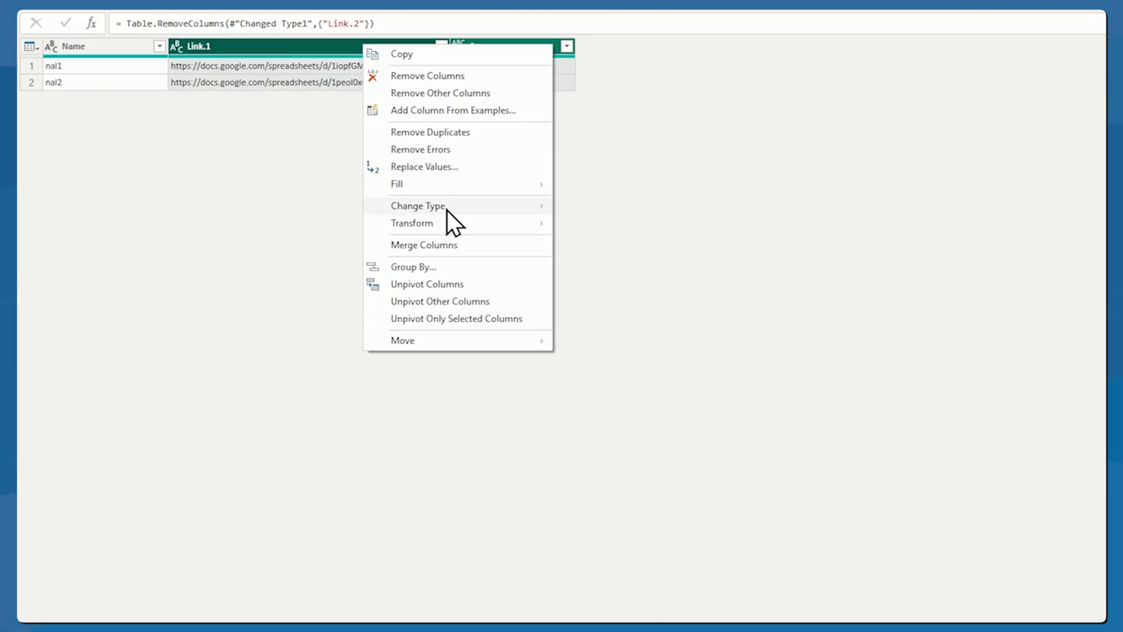
Merge Link.1 and Custom with no separator into a Link column of full export URLs.
left_click(424, 245)
type("Link")
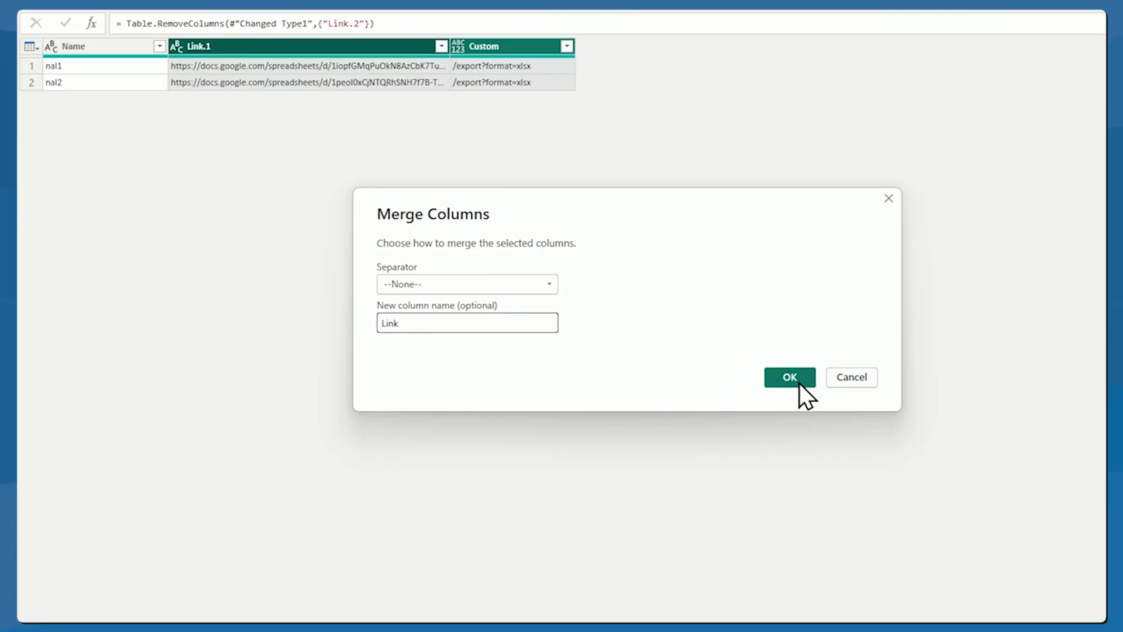
left_click(789, 376)
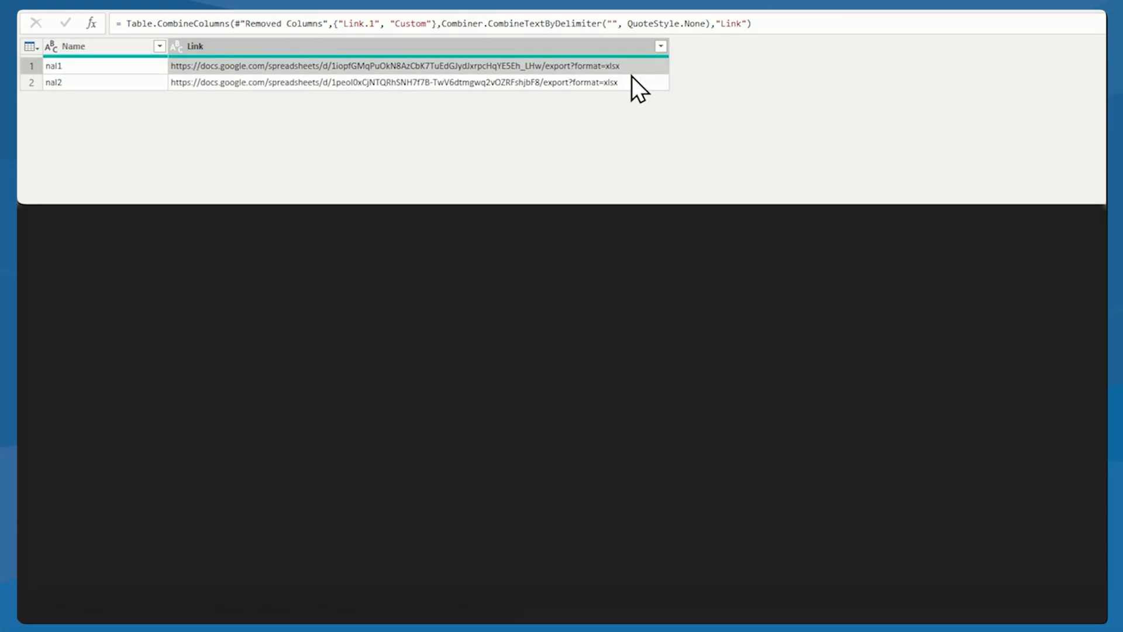
right_click(638, 79)
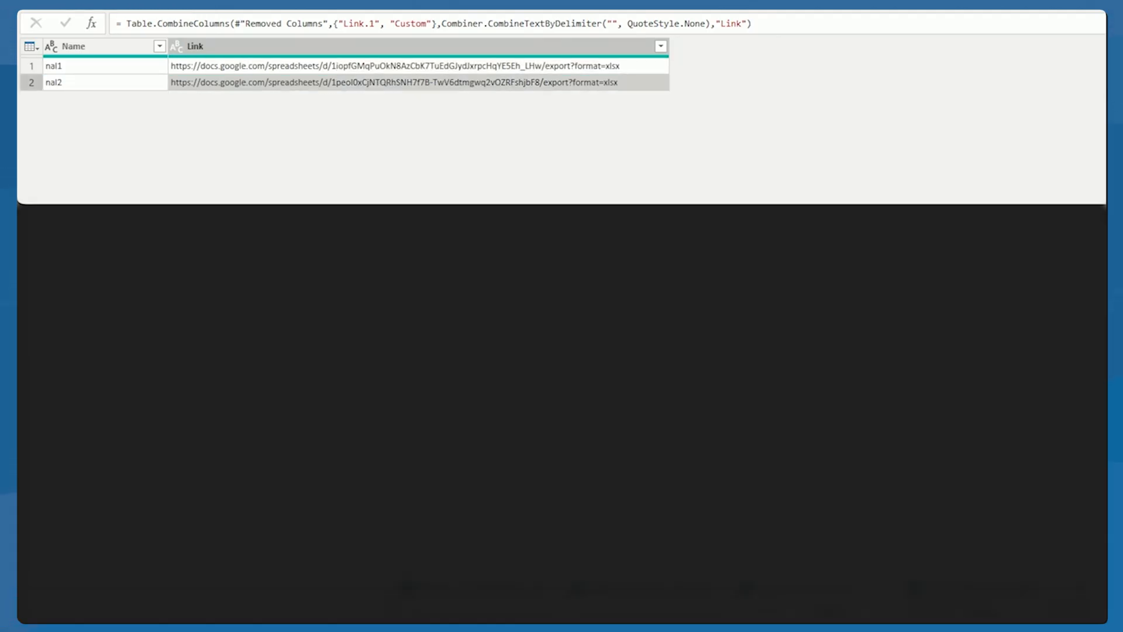
left_click(877, 18)
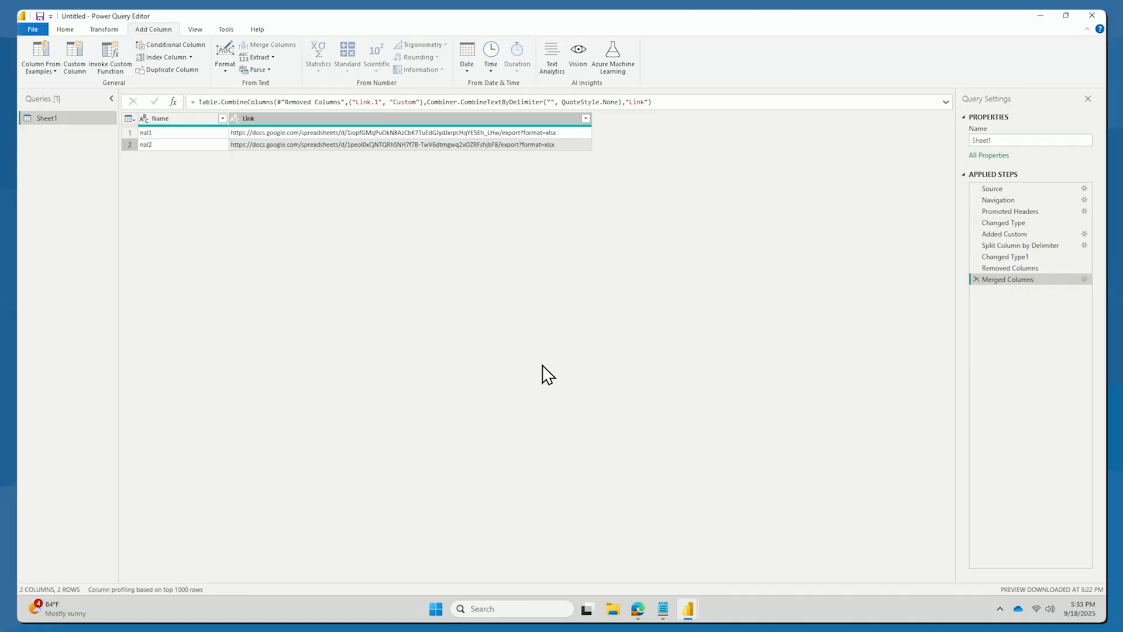
mouse_move(576, 314)
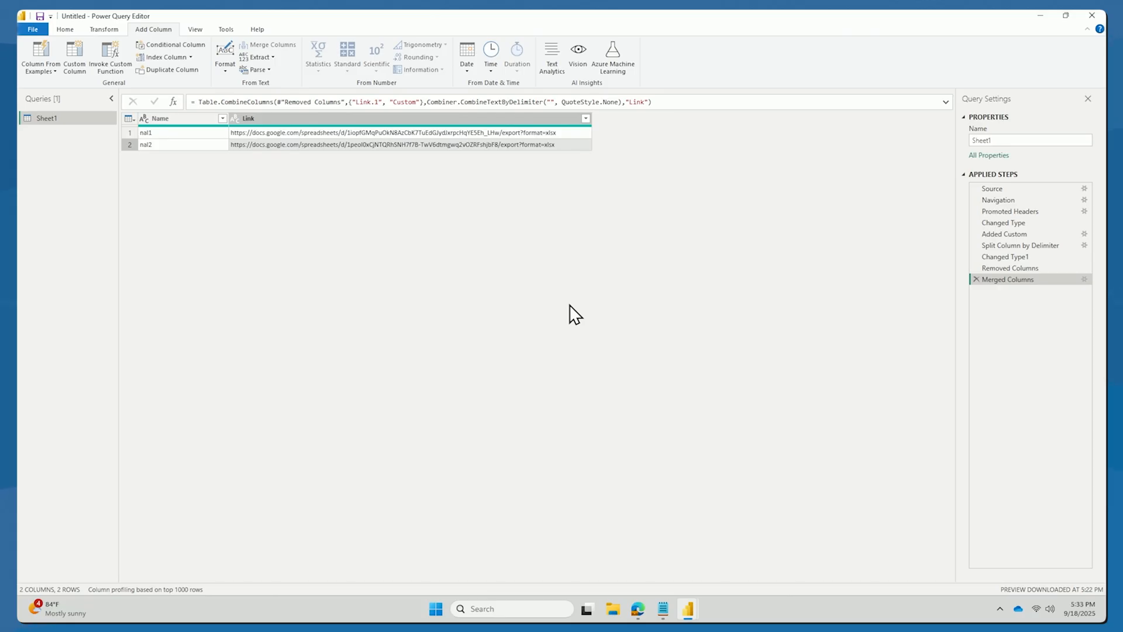
mouse_move(515, 152)
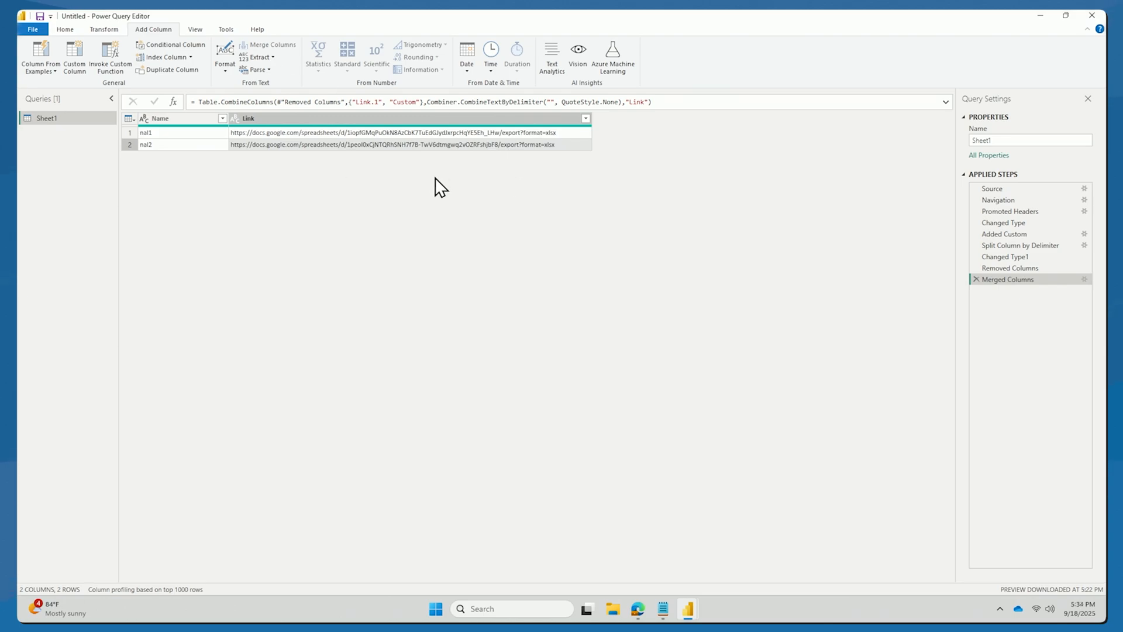
mouse_move(633, 534)
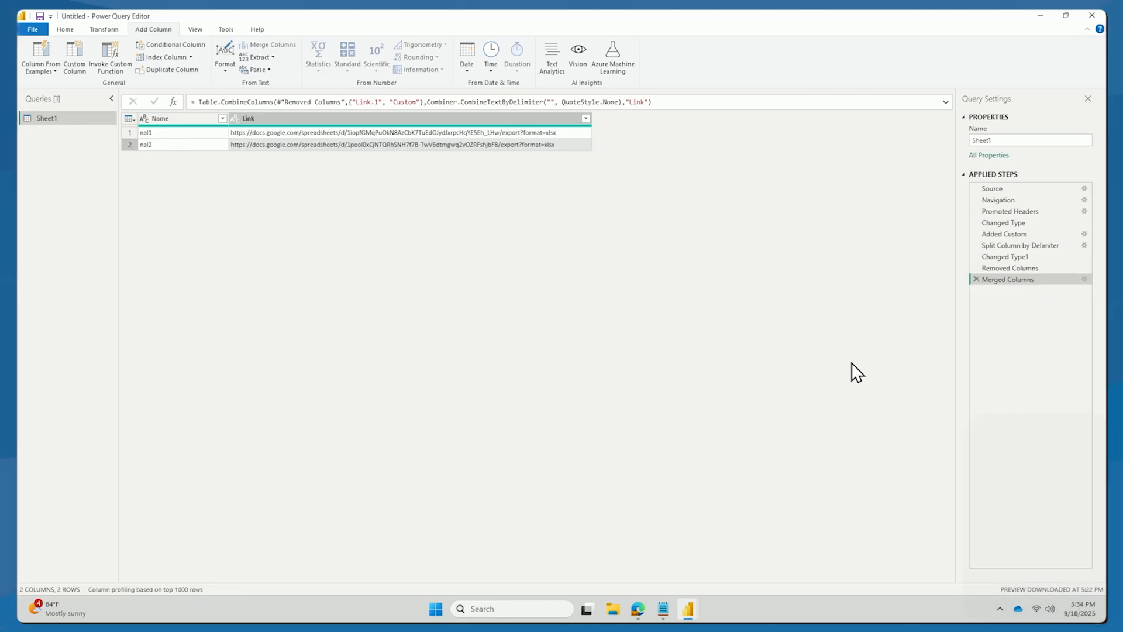
mouse_move(307, 200)
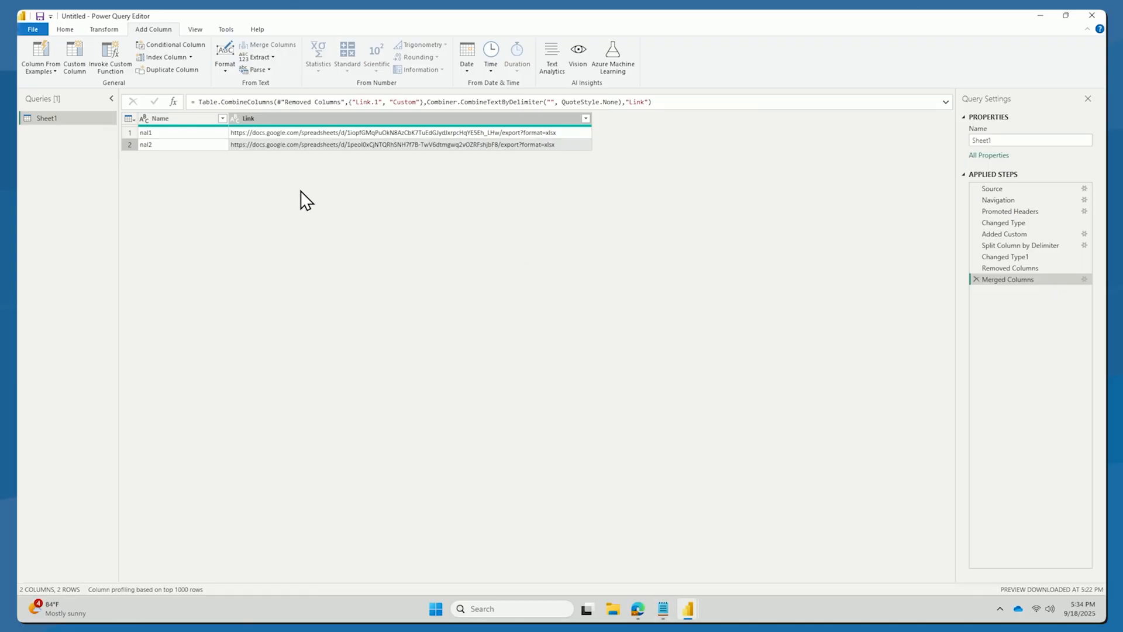
mouse_move(68, 42)
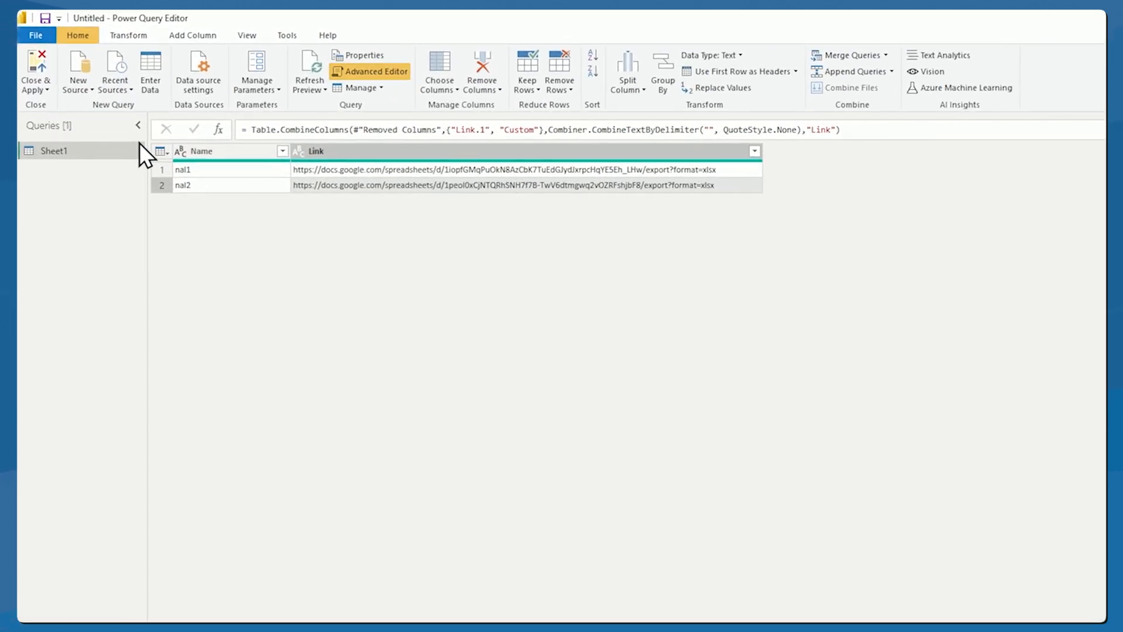
Edit Sheet1's M script in Advanced Editor to download each linked workbook and return Expanded.
right_click(53, 151)
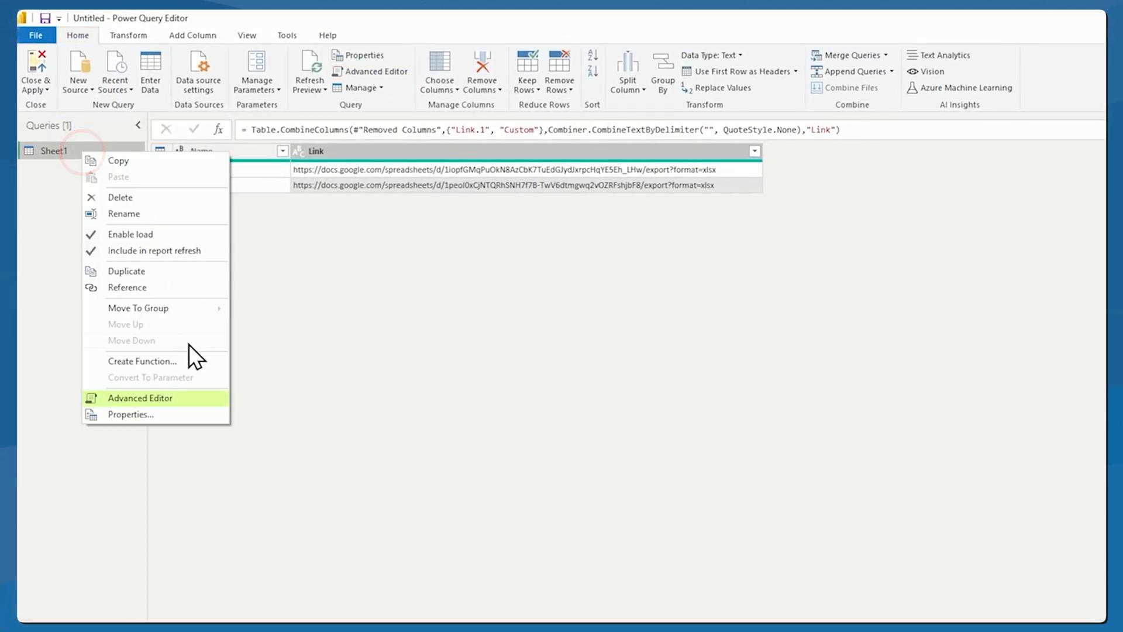
left_click(141, 398)
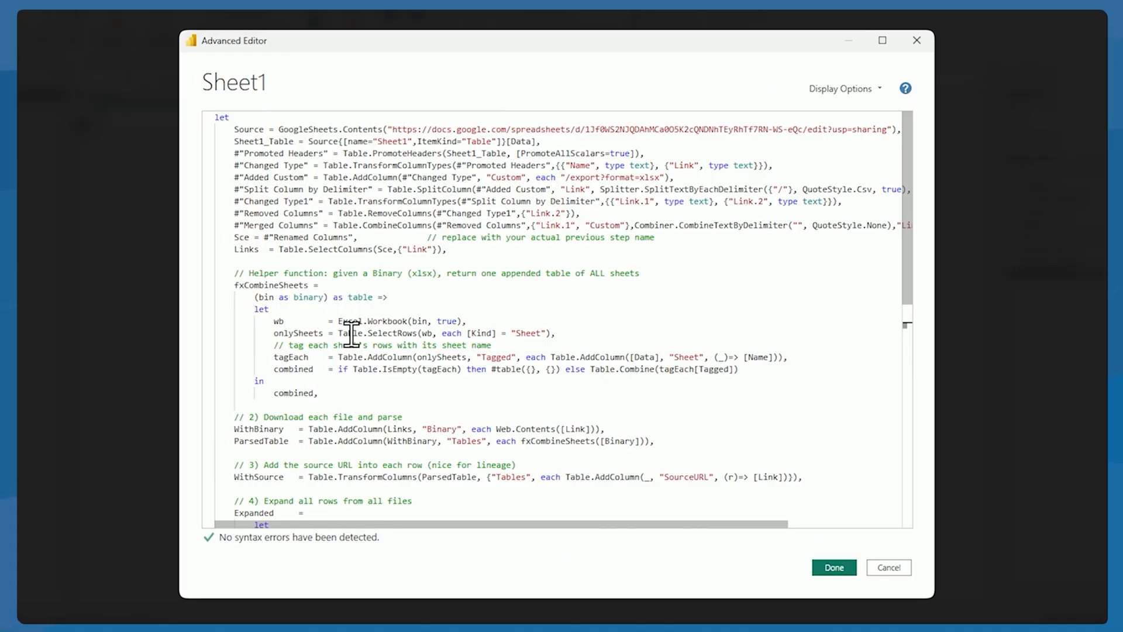
mouse_move(339, 320)
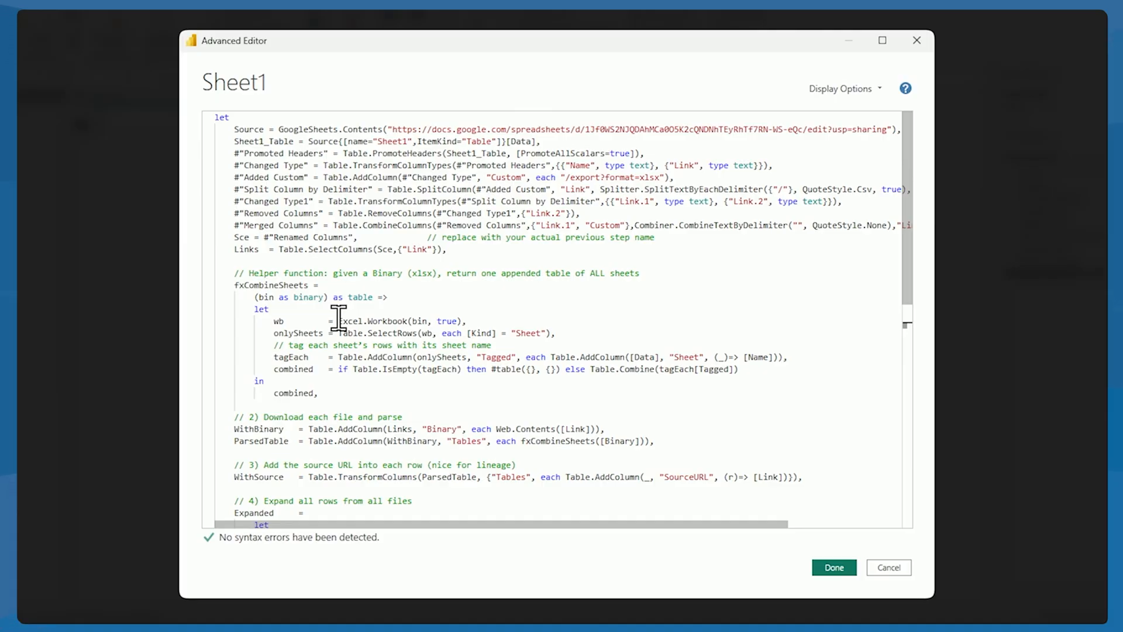
mouse_move(340, 237)
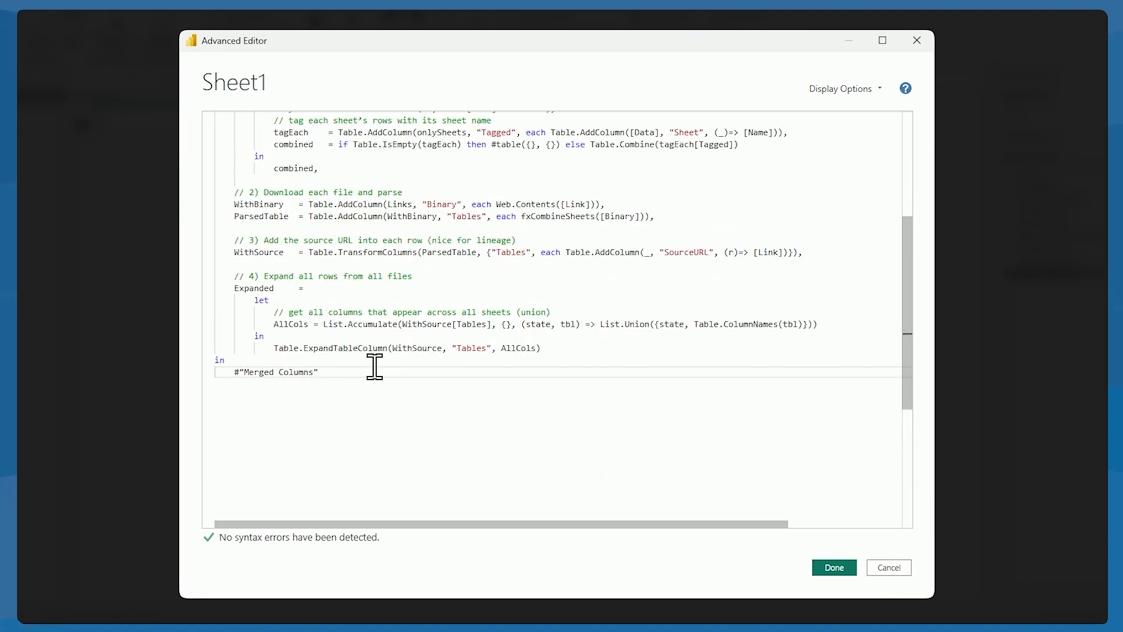
double_click(253, 287)
type("Expanded")
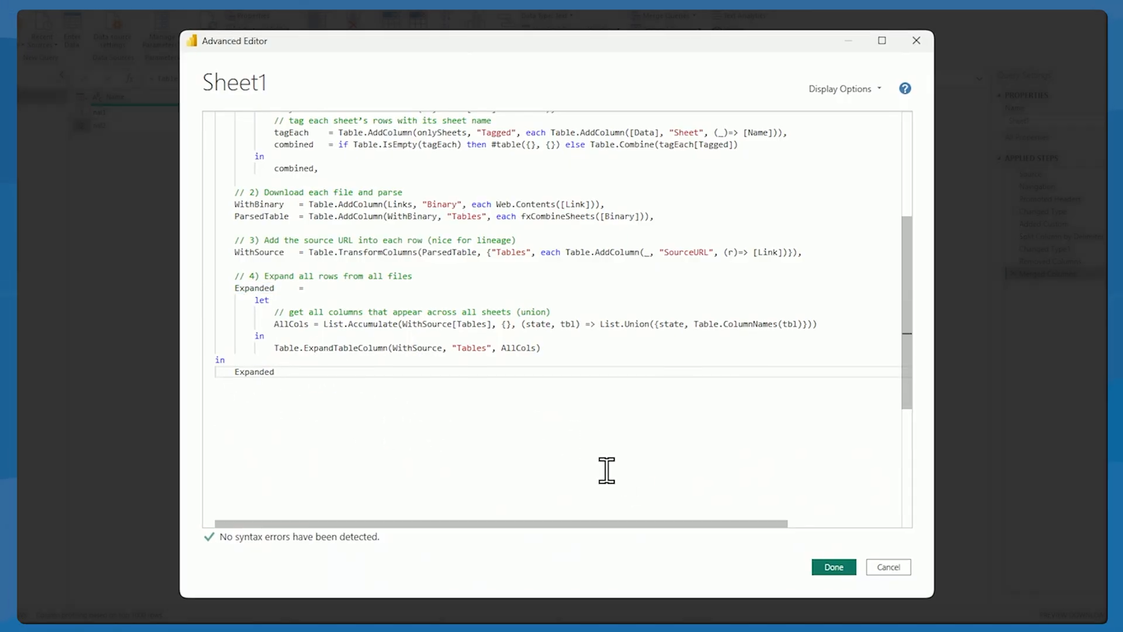
left_click(832, 566)
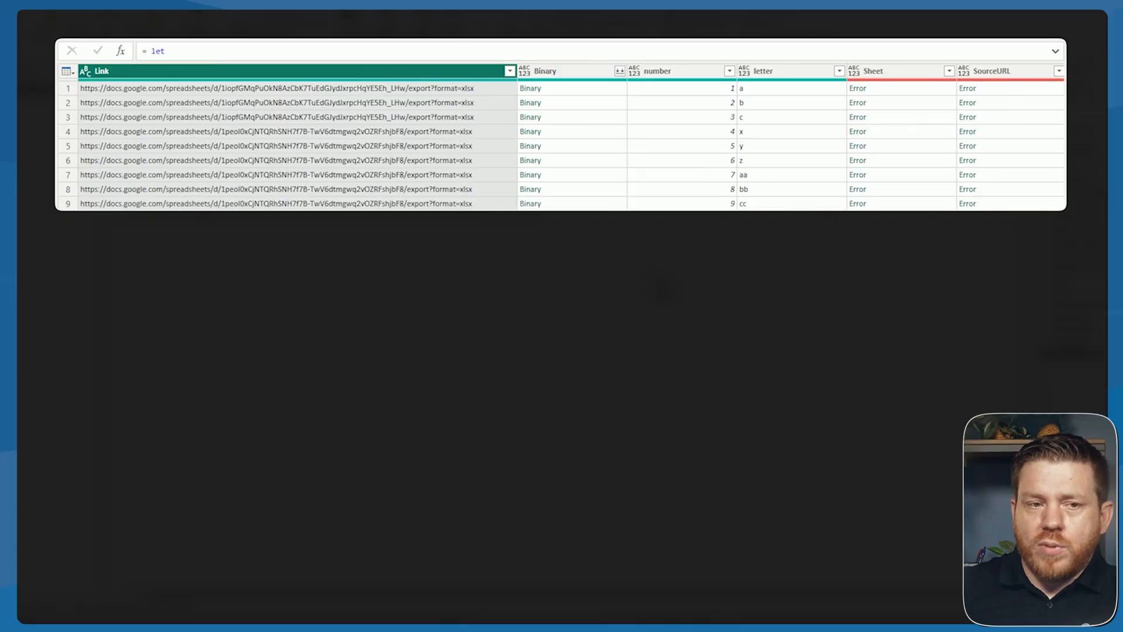
Remove the Binary, Sheet and SourceURL columns, keeping Link, number and letter.
left_click(544, 71)
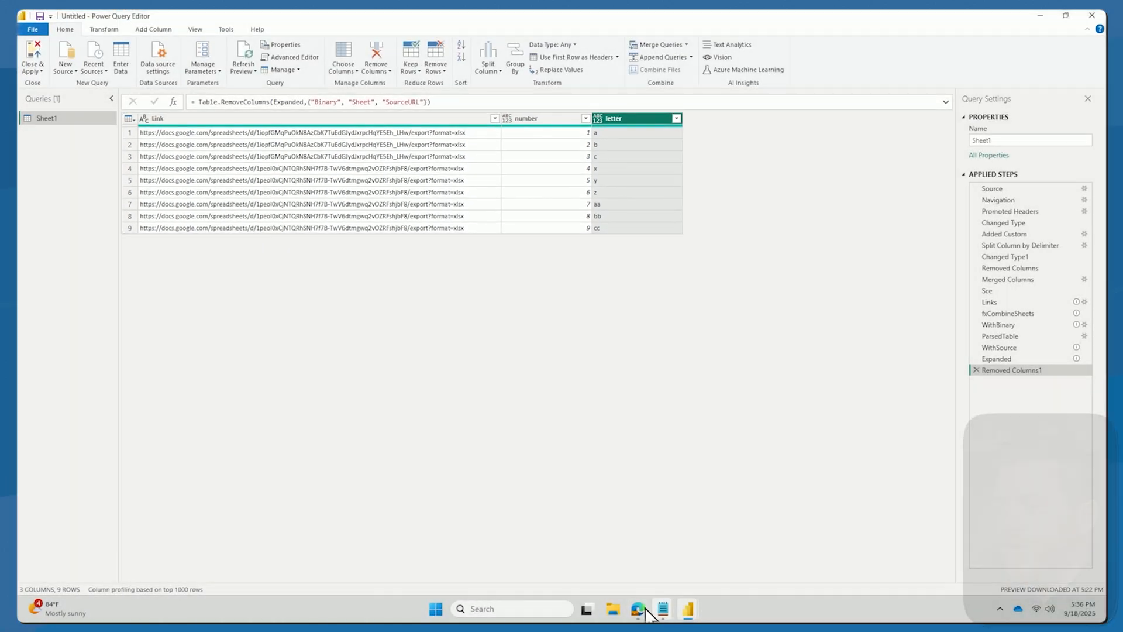
Review both numbers and letters workbooks in Edge, then go to the Sheets start page.
left_click(636, 609)
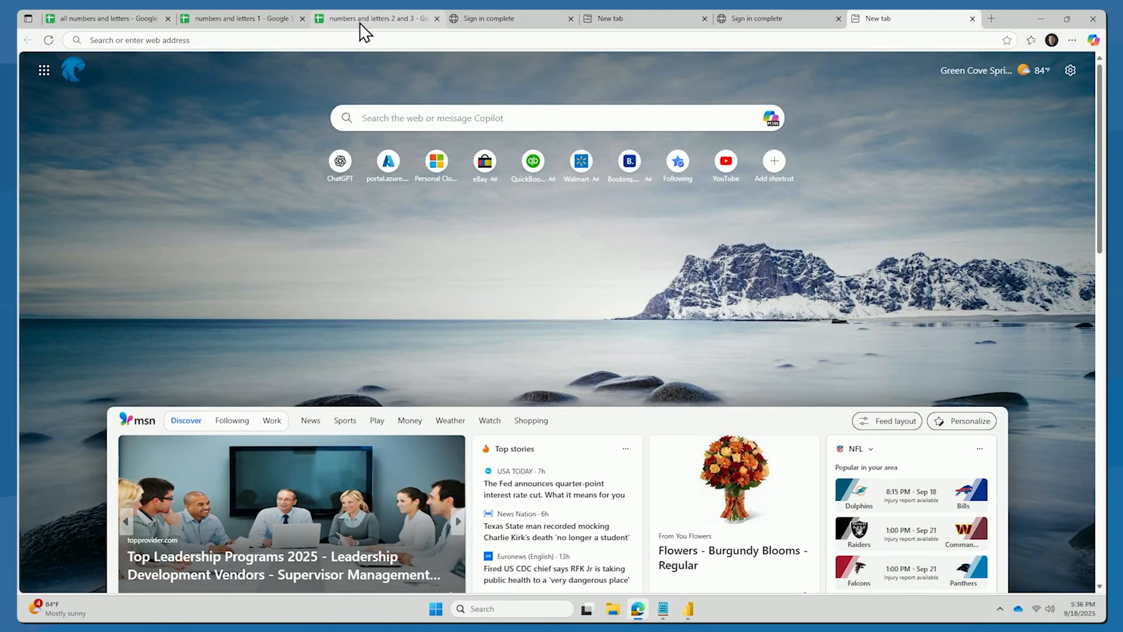
left_click(242, 17)
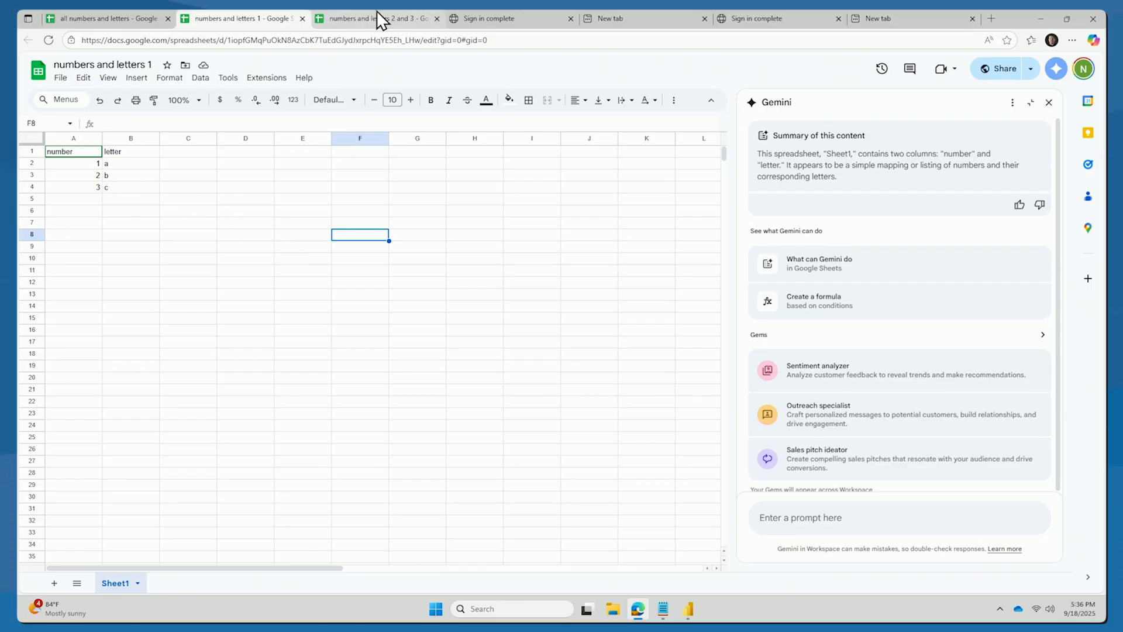
left_click(375, 18)
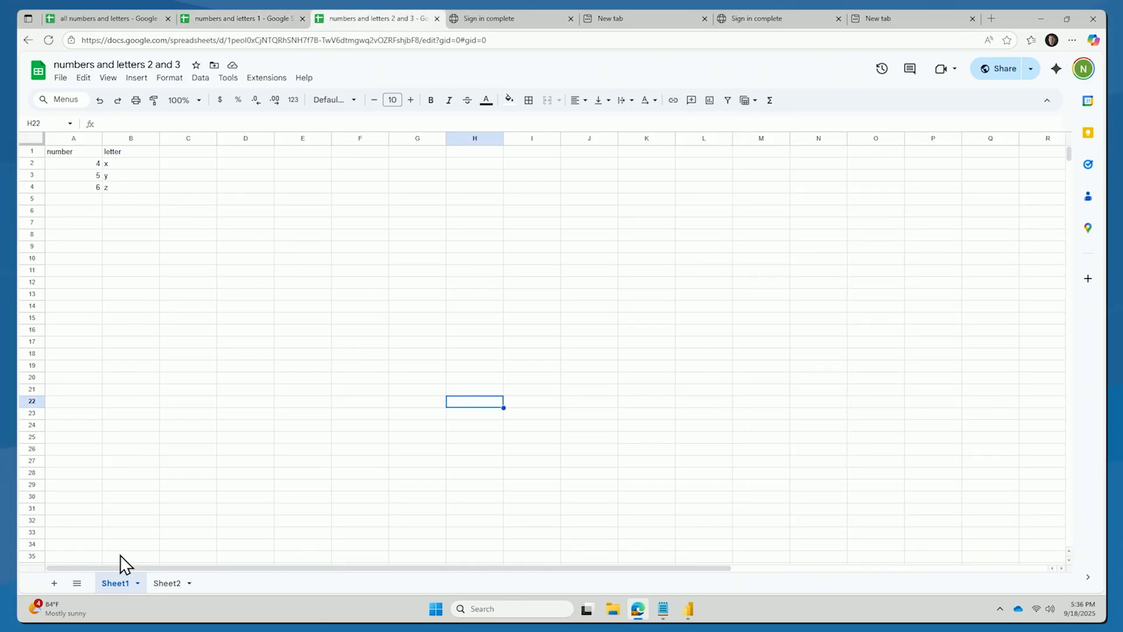
left_click(167, 583)
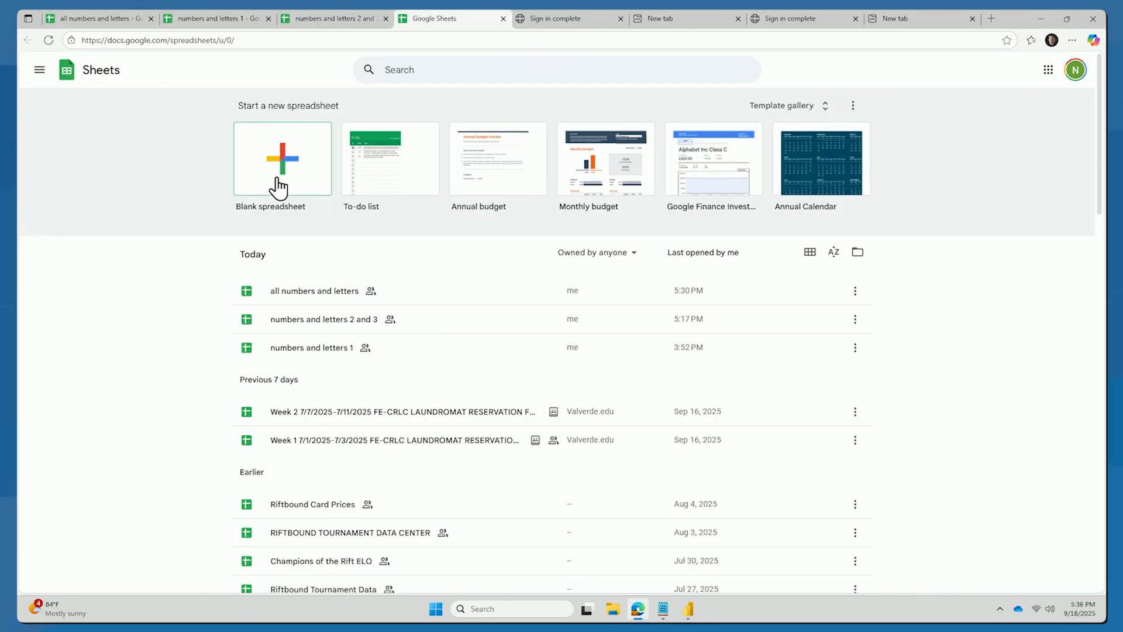
Create blank workbook numbers and letters 3 with rows 10 xx, 11 yy, 12 zz.
left_click(282, 159)
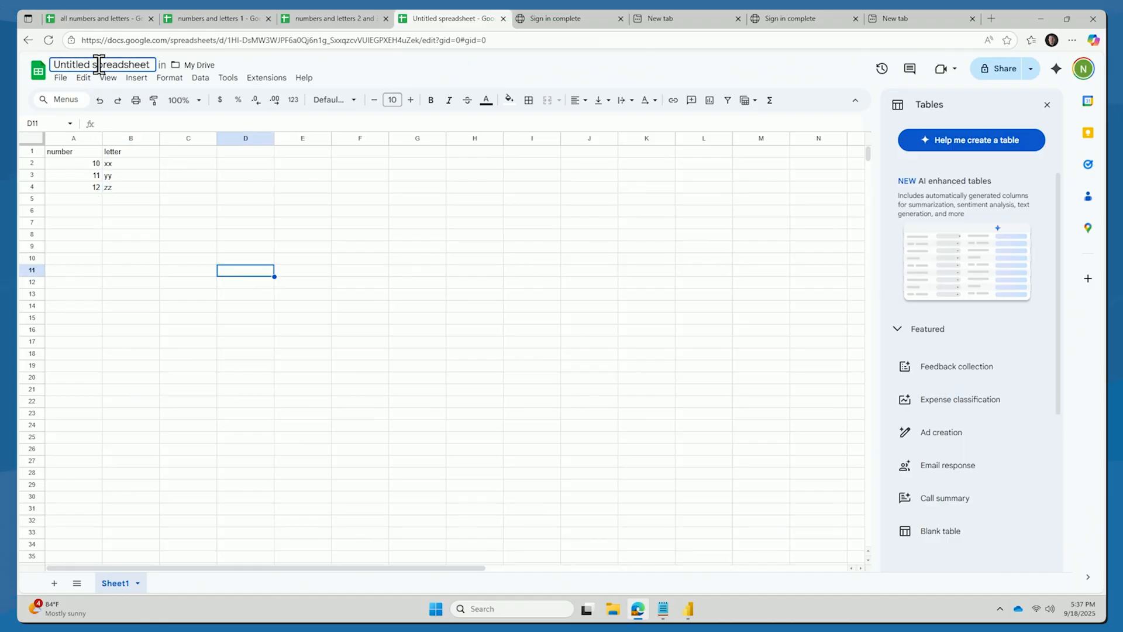
type("numbers and letters 3")
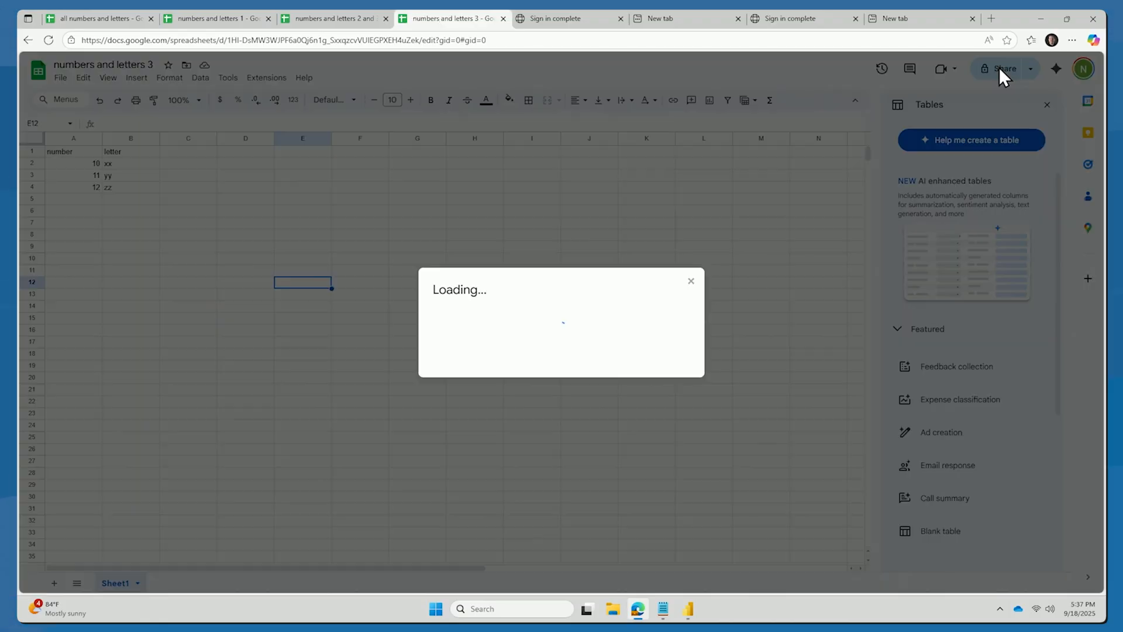
Share it with anyone with the link as viewer and copy that link.
left_click(1003, 69)
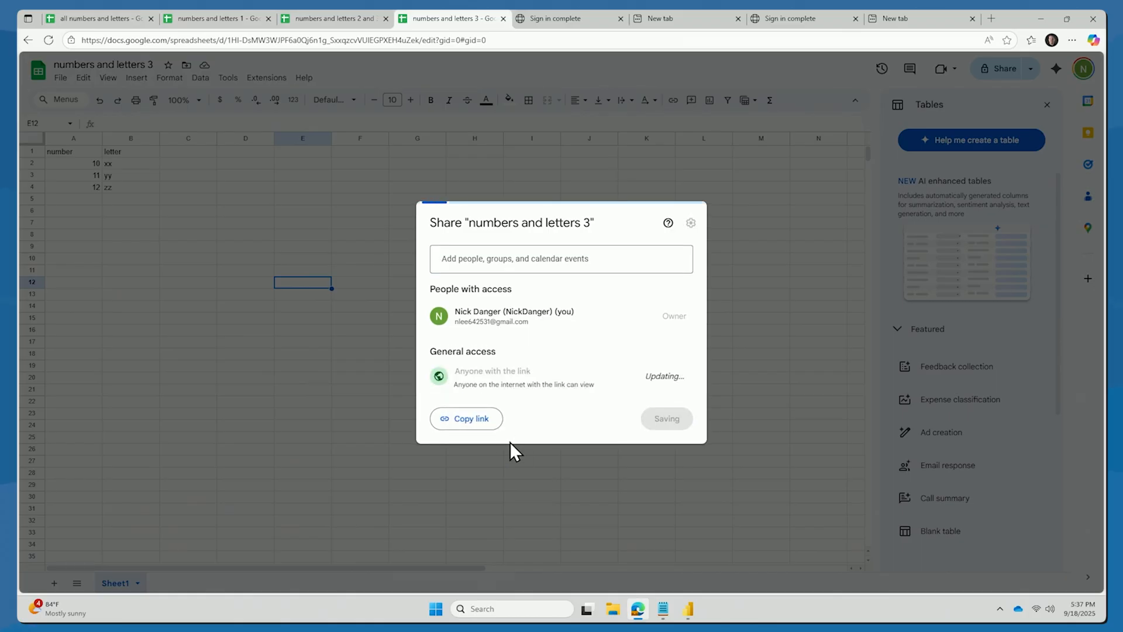
left_click(467, 418)
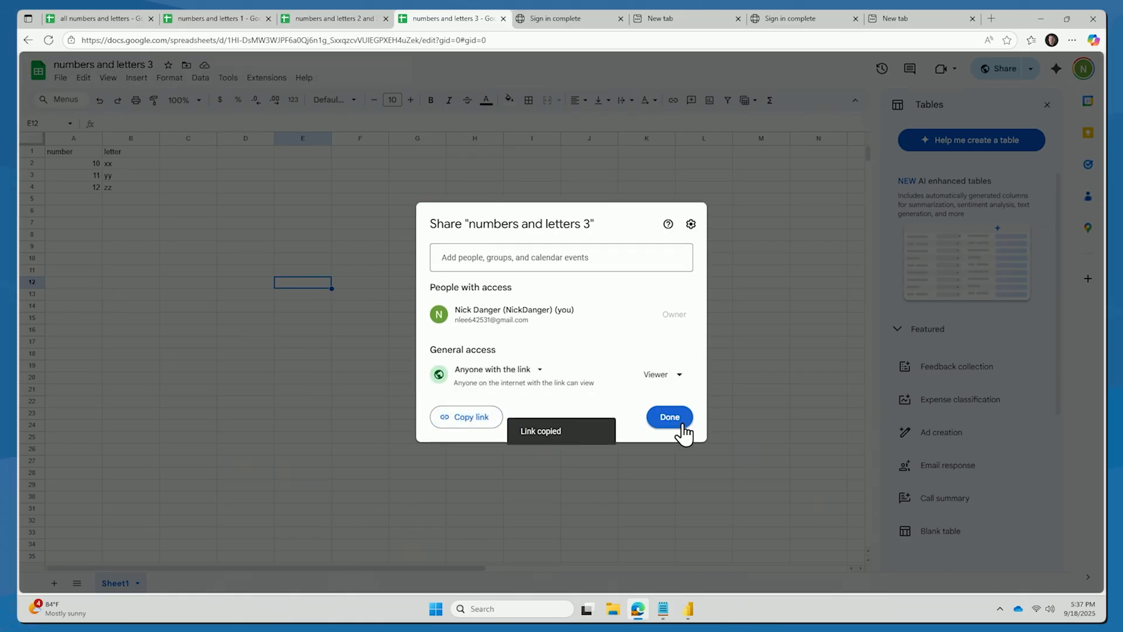